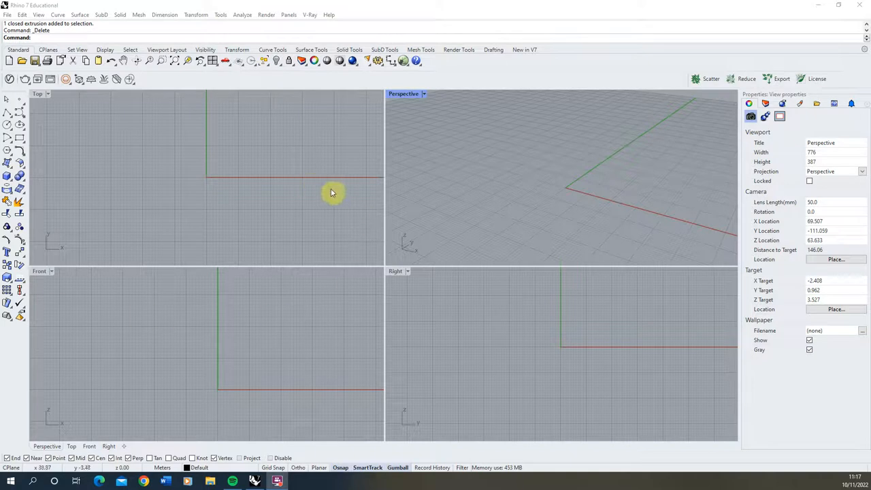
{"action": "mouse_move", "coordinate": [278, 176]}
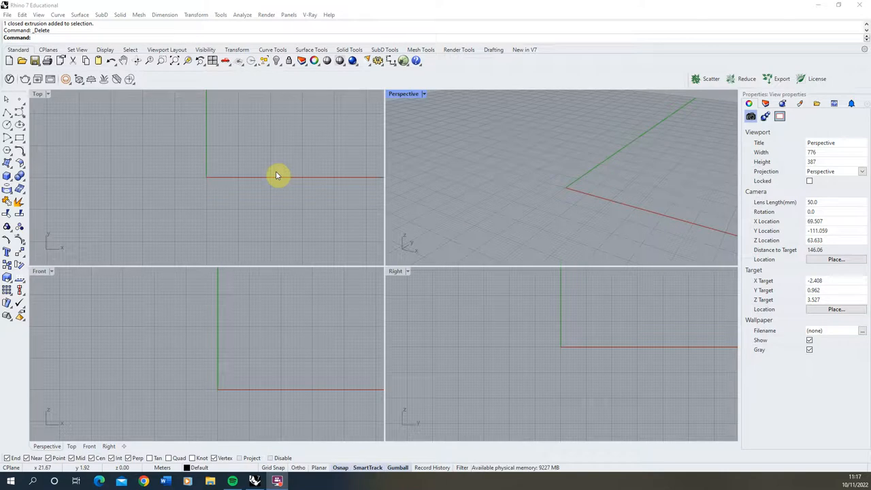
{"action": "mouse_move", "coordinate": [408, 110]}
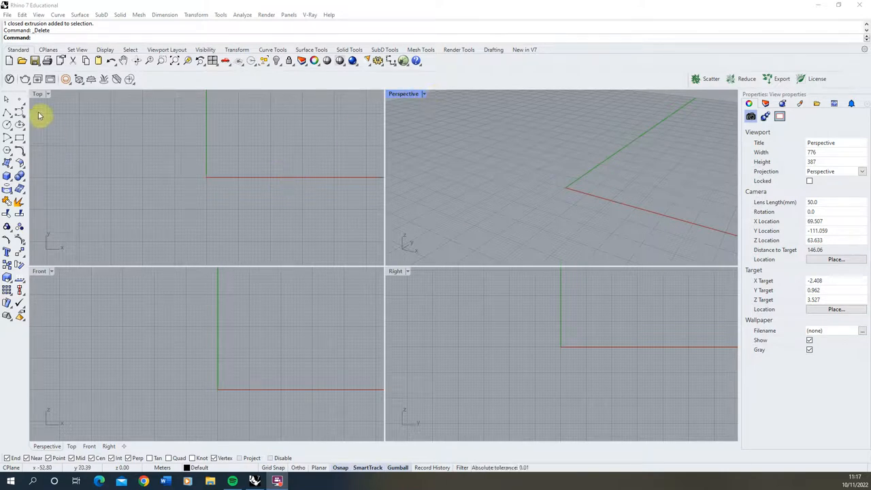
{"action": "mouse_move", "coordinate": [142, 258]}
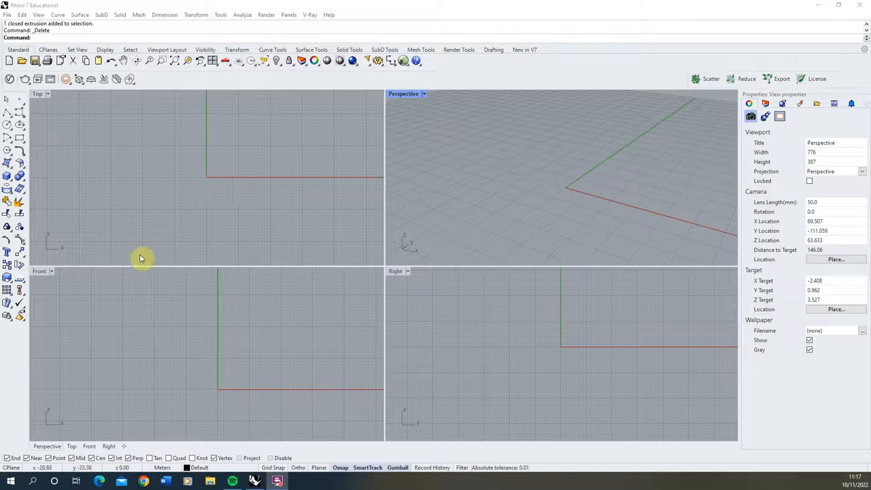
{"action": "mouse_move", "coordinate": [325, 213]}
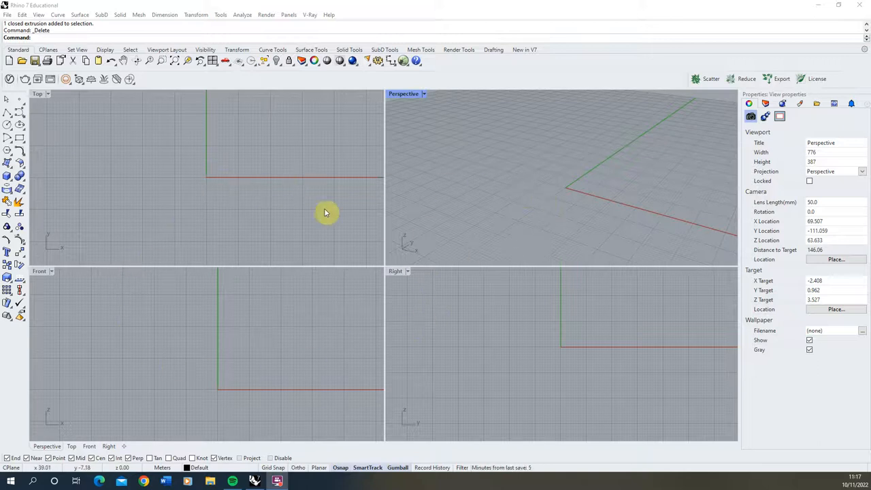
{"action": "mouse_move", "coordinate": [419, 307]}
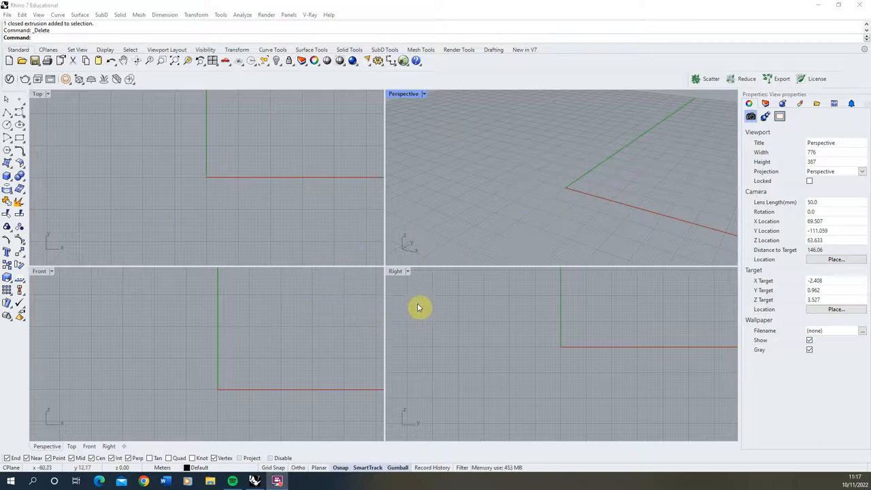
{"action": "mouse_move", "coordinate": [366, 229]}
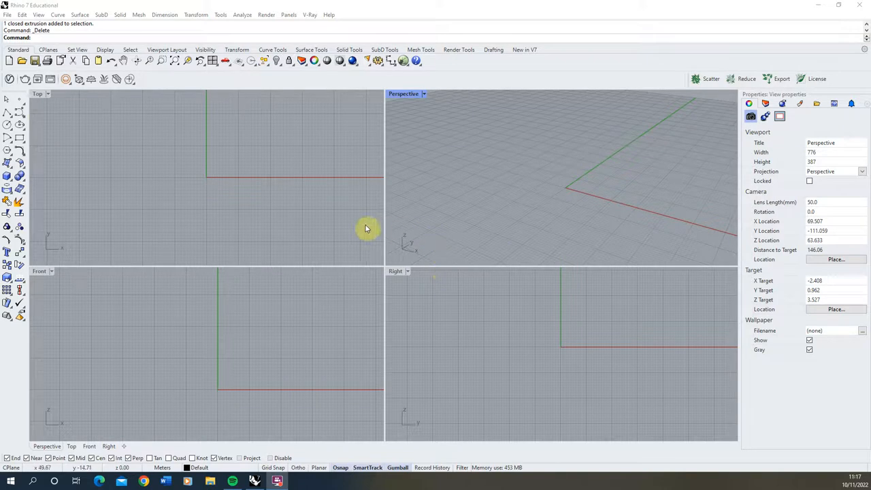
{"action": "mouse_move", "coordinate": [425, 212]}
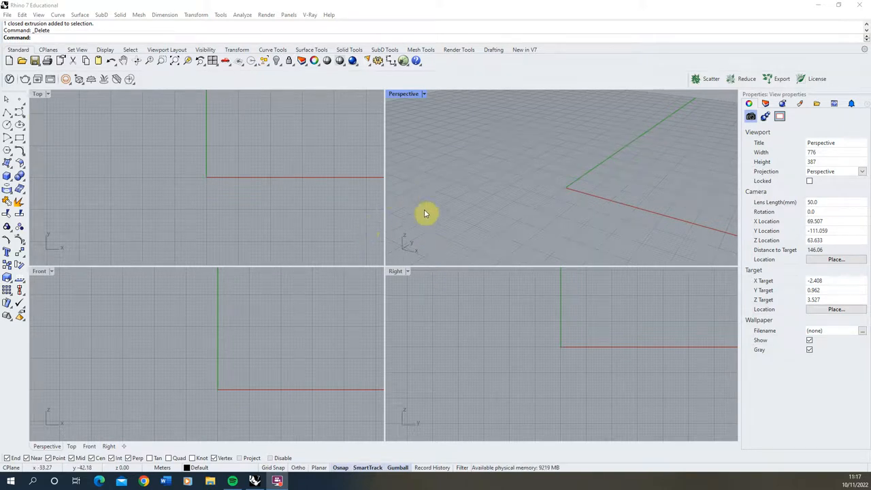
{"action": "mouse_move", "coordinate": [340, 325]}
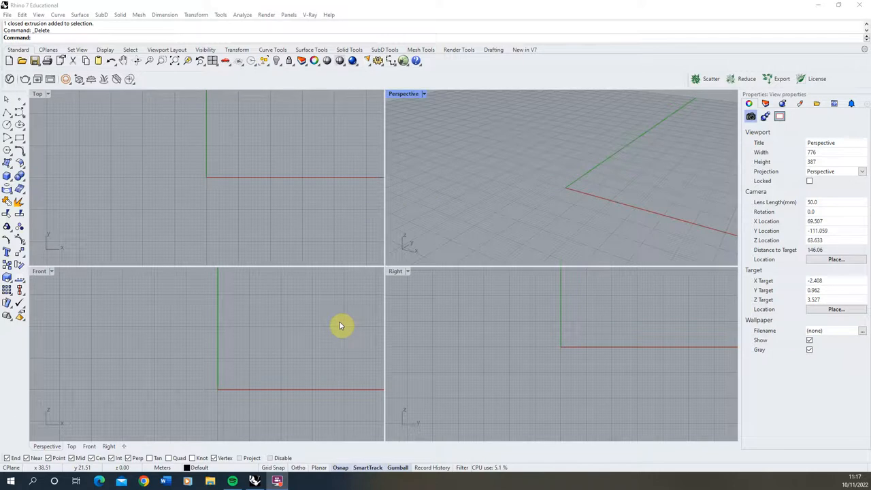
{"action": "mouse_move", "coordinate": [403, 256]}
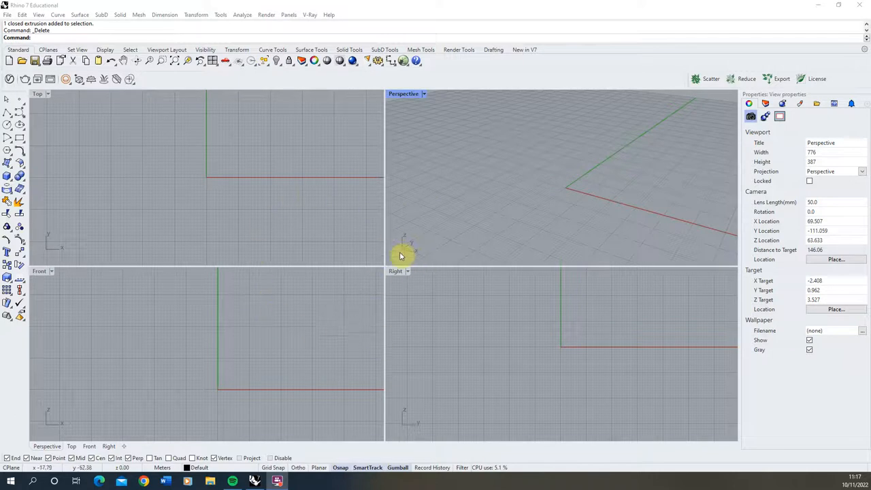
{"action": "mouse_move", "coordinate": [19, 188]}
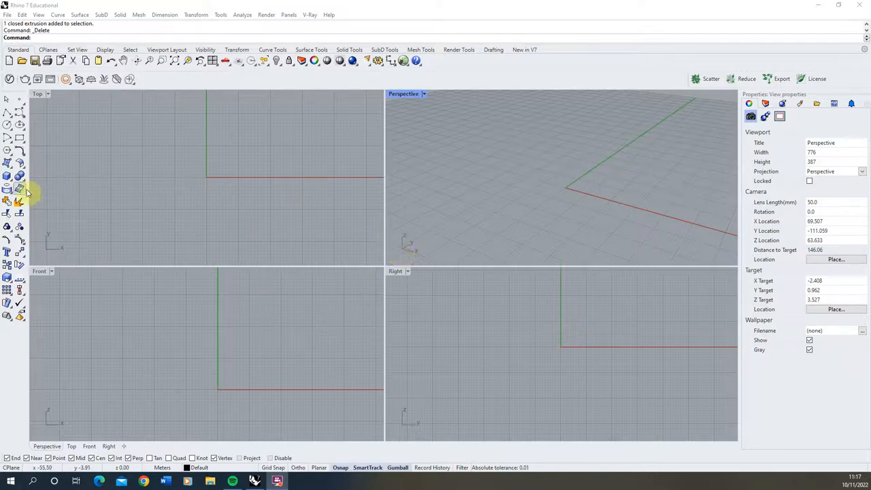
{"action": "mouse_move", "coordinate": [8, 176]}
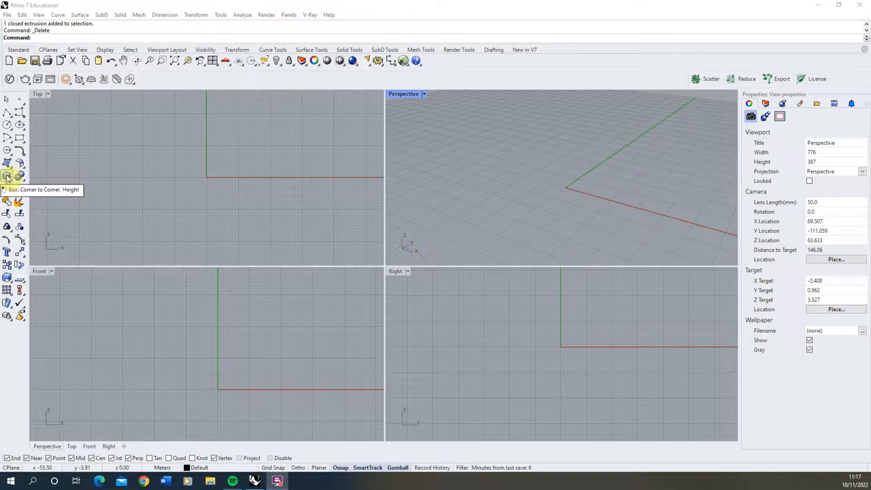
- Draw a corner-to-corner box with height resting on the ground plane across the origin
{"action": "left_click", "coordinate": [8, 176]}
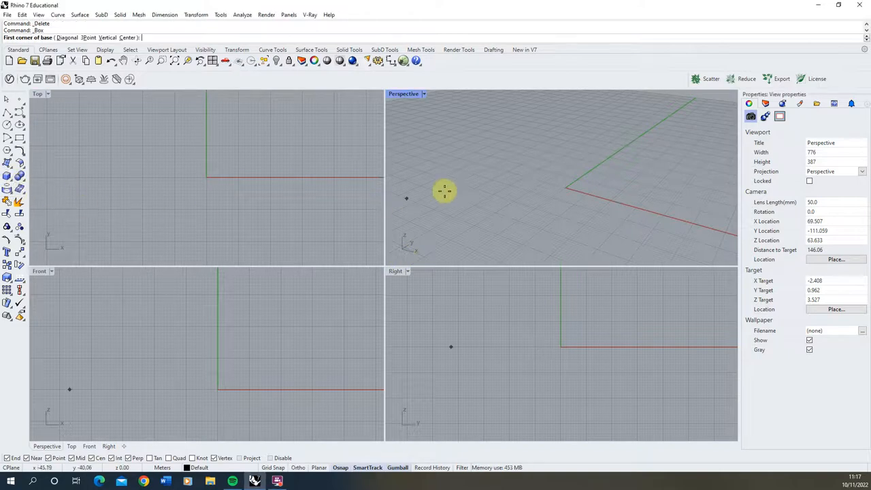
{"action": "mouse_move", "coordinate": [558, 161]}
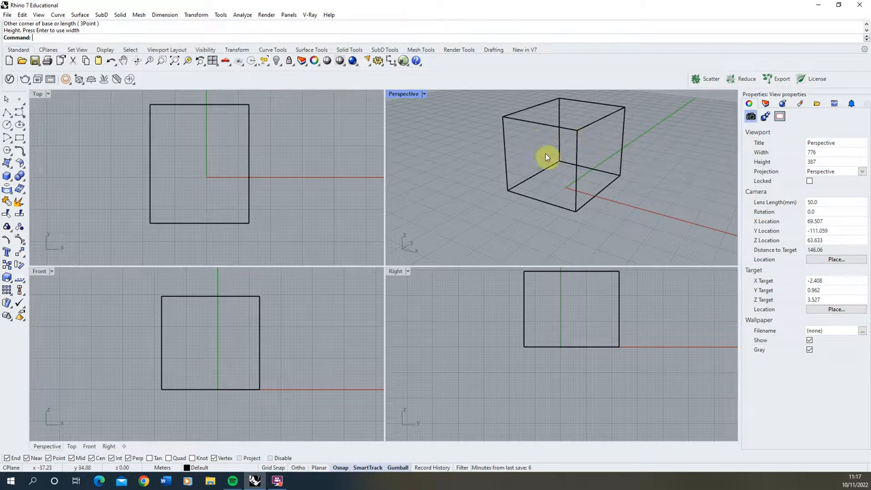
{"action": "mouse_move", "coordinate": [555, 185]}
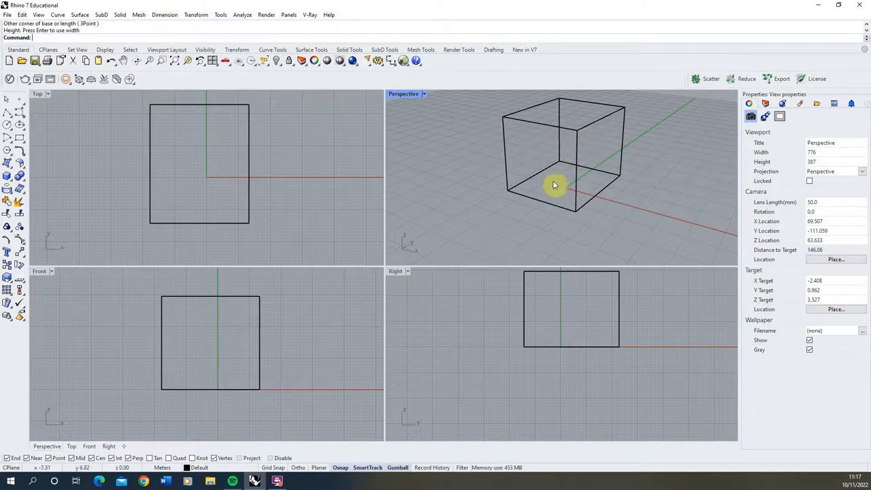
{"action": "left_click_drag", "start_coordinate": [555, 185], "coordinate": [452, 250]}
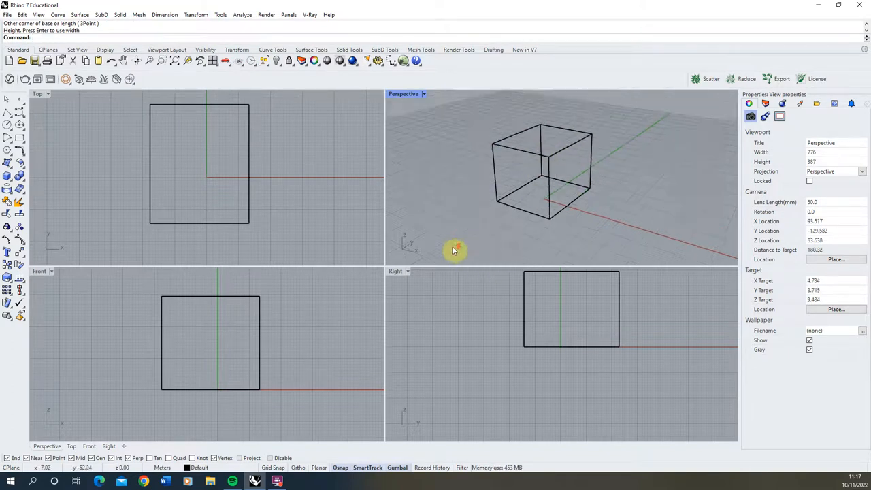
{"action": "mouse_move", "coordinate": [243, 300]}
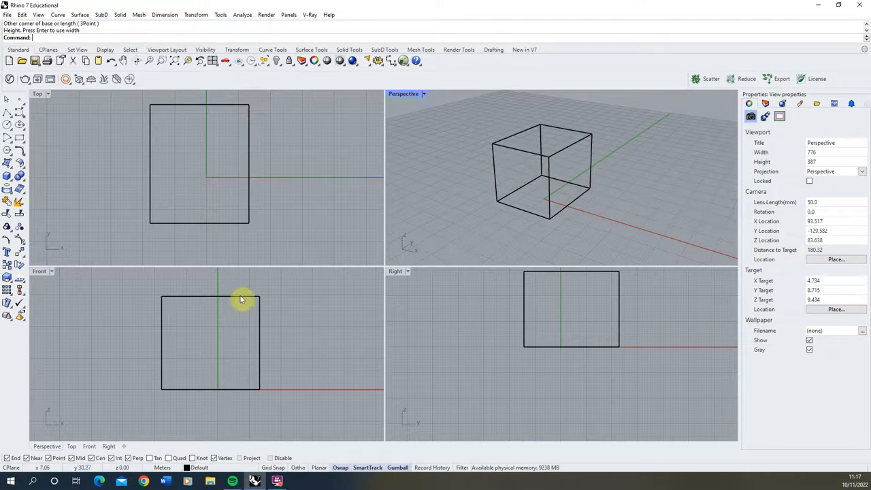
{"action": "mouse_move", "coordinate": [256, 319]}
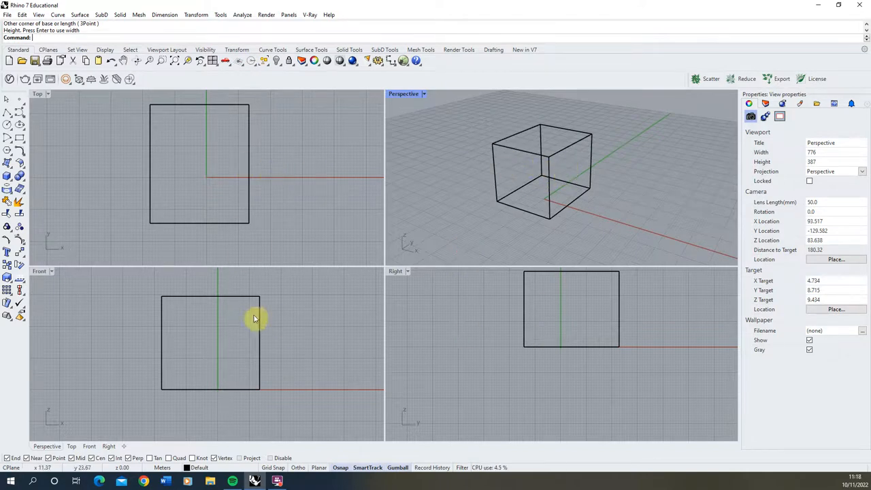
{"action": "mouse_move", "coordinate": [506, 259]}
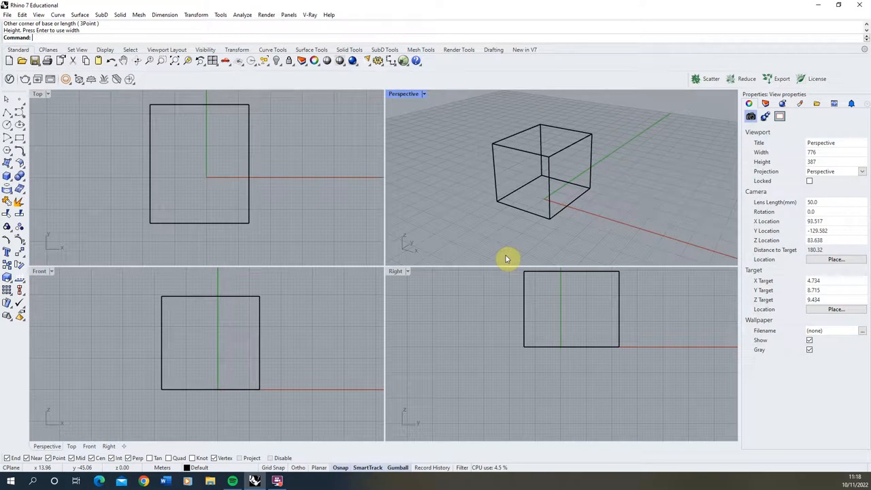
{"action": "mouse_move", "coordinate": [430, 230]}
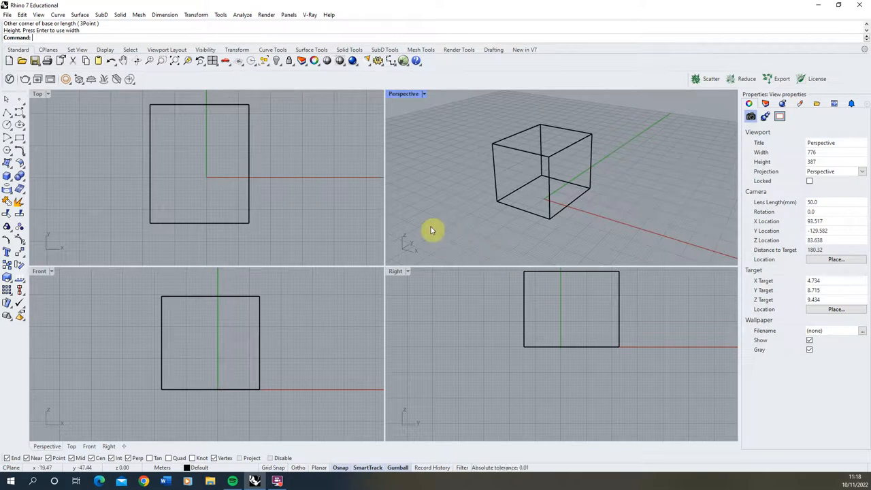
{"action": "mouse_move", "coordinate": [183, 352]}
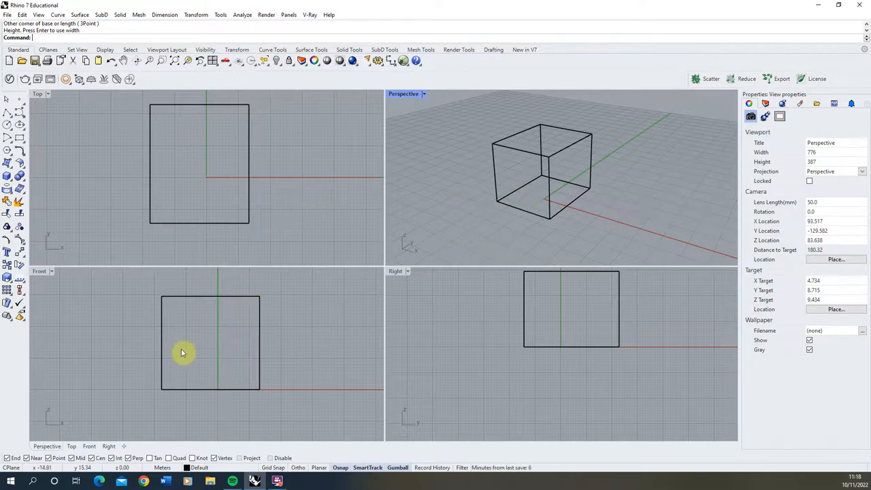
{"action": "mouse_move", "coordinate": [430, 126]}
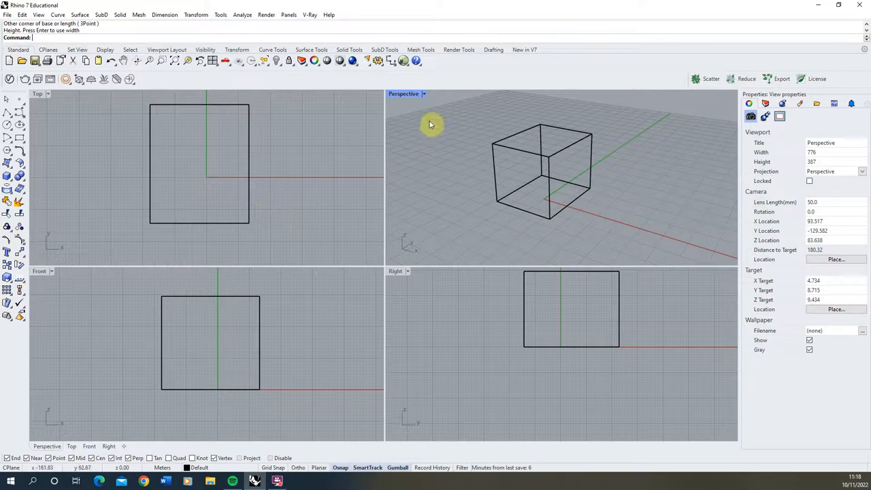
{"action": "mouse_move", "coordinate": [68, 261]}
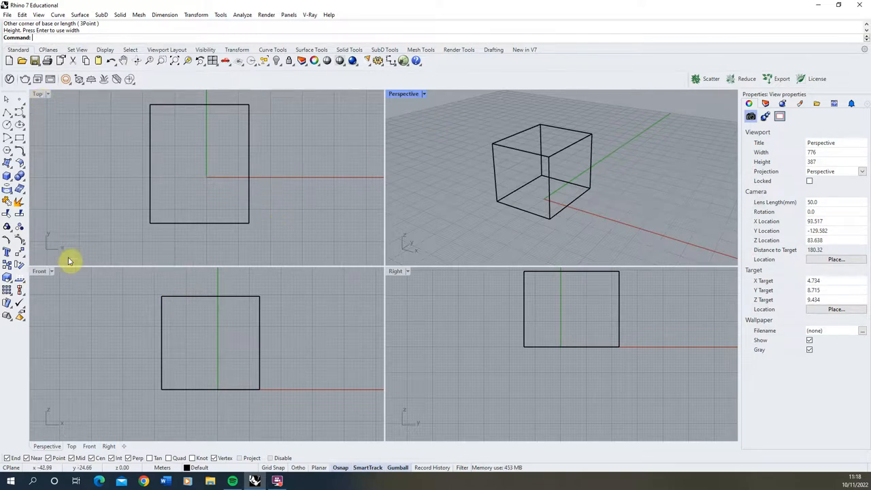
{"action": "mouse_move", "coordinate": [509, 197]}
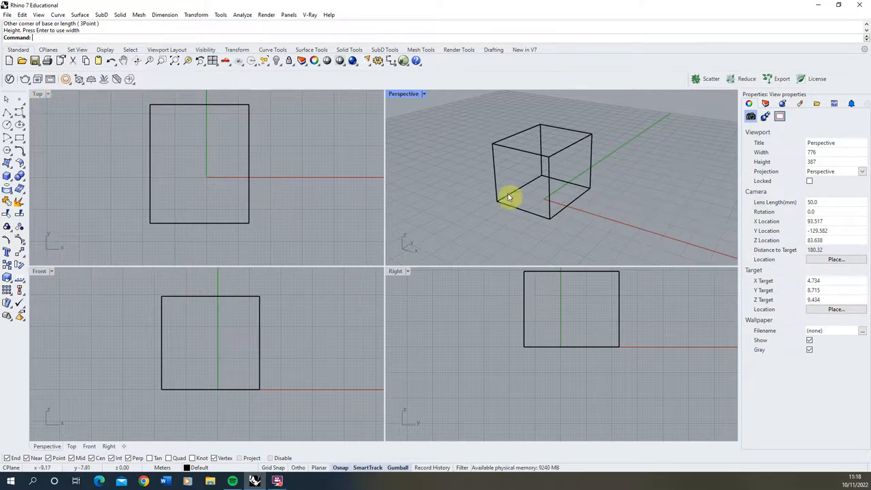
{"action": "mouse_move", "coordinate": [184, 161]}
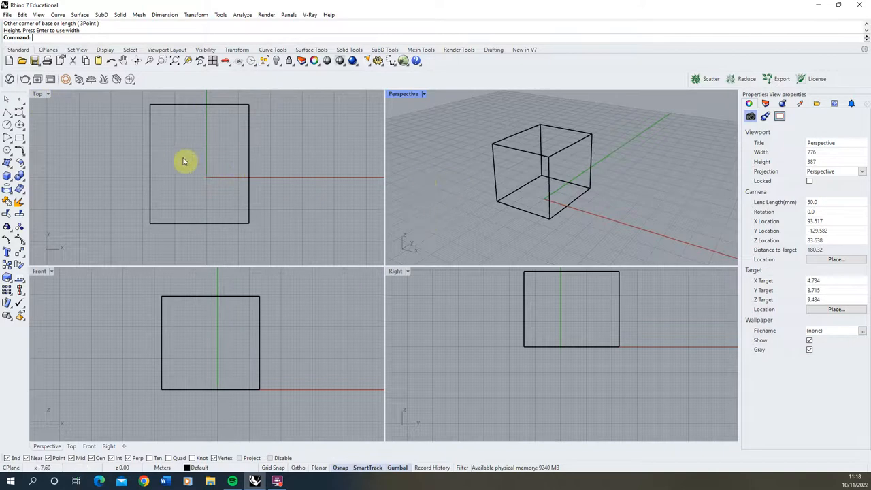
{"action": "mouse_move", "coordinate": [482, 212]}
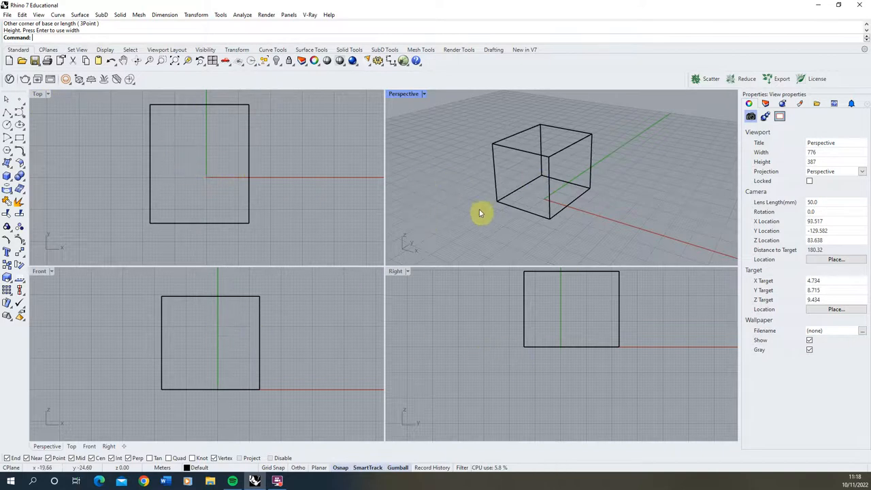
{"action": "mouse_move", "coordinate": [525, 142]}
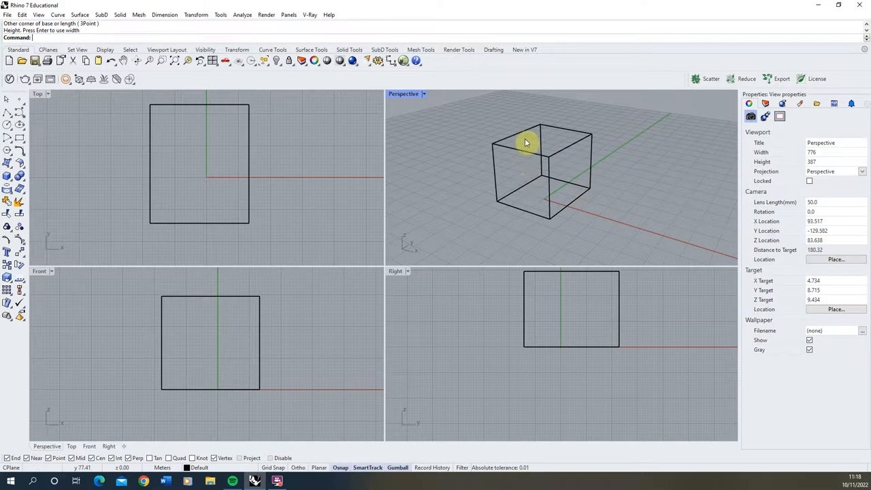
{"action": "mouse_move", "coordinate": [313, 198]}
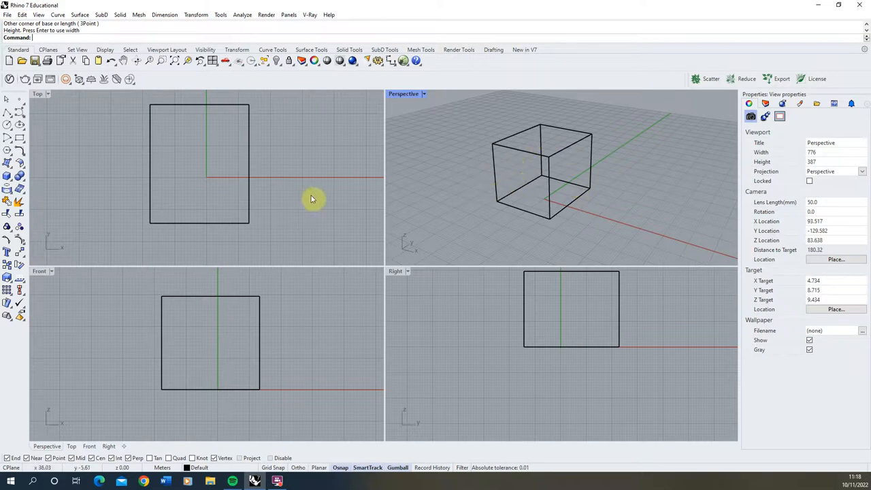
{"action": "mouse_move", "coordinate": [215, 201]}
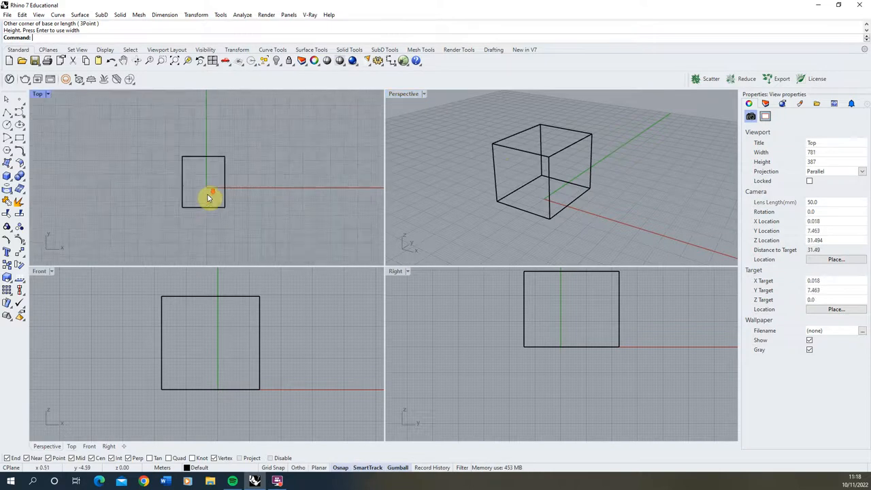
{"action": "left_click", "coordinate": [237, 342]}
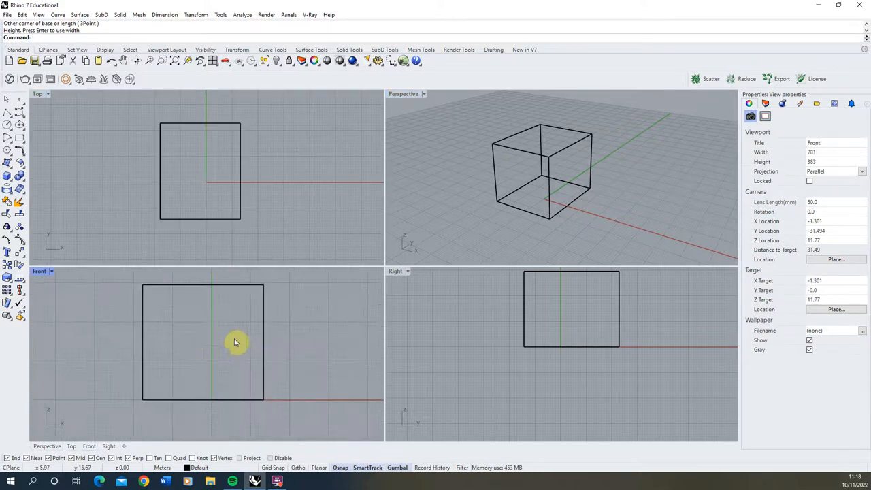
{"action": "left_click", "coordinate": [503, 150]}
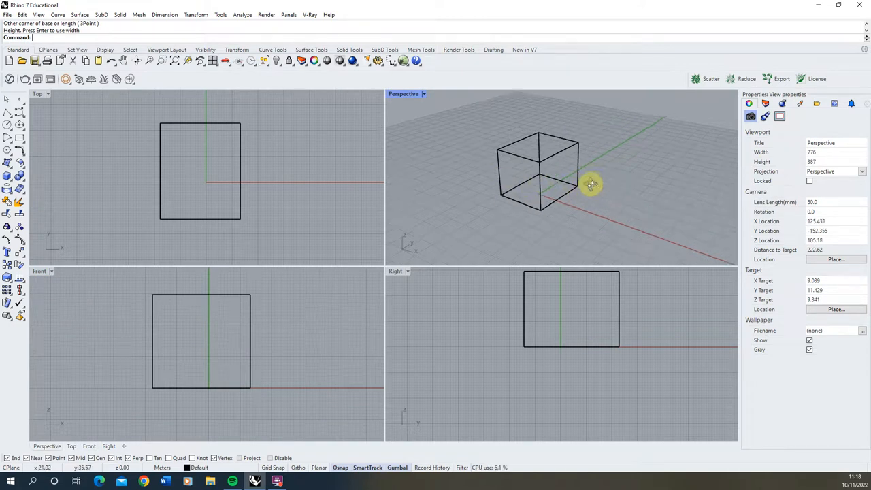
{"action": "left_click_drag", "start_coordinate": [591, 183], "coordinate": [561, 170]}
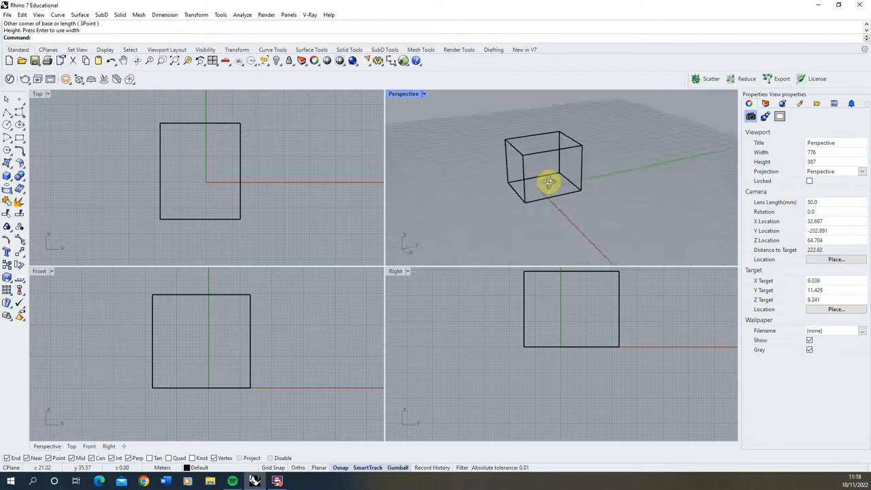
{"action": "left_click_drag", "start_coordinate": [547, 182], "coordinate": [501, 175]}
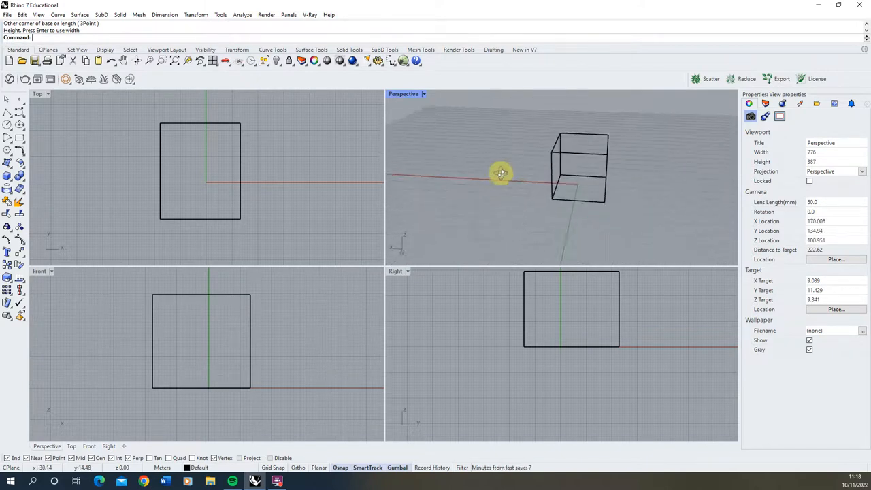
{"action": "left_click_drag", "start_coordinate": [500, 174], "coordinate": [487, 181]}
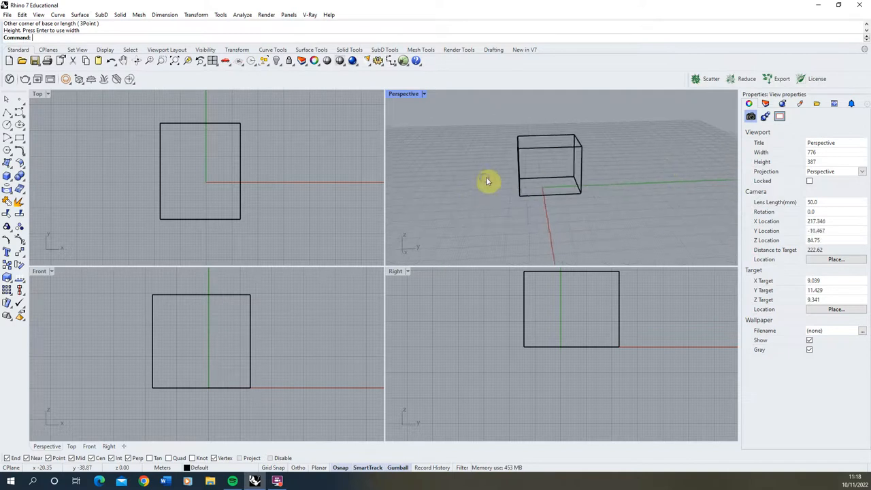
{"action": "left_click_drag", "start_coordinate": [487, 181], "coordinate": [537, 199]}
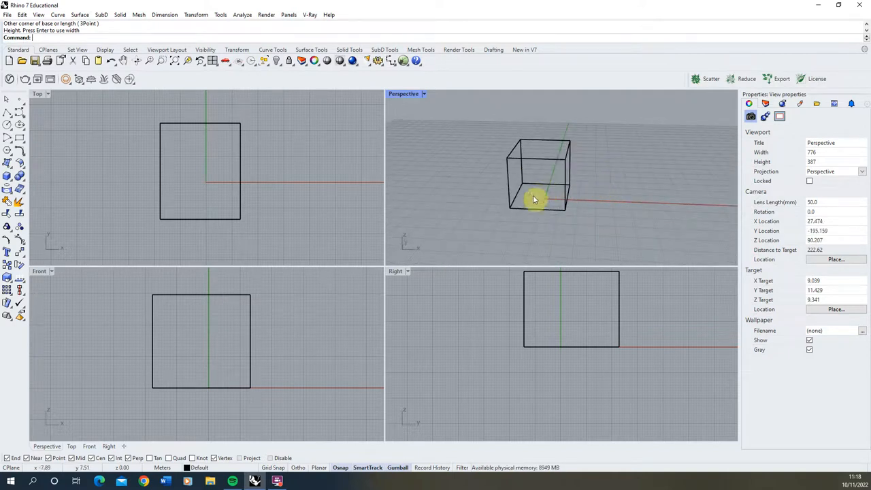
{"action": "mouse_move", "coordinate": [526, 188]}
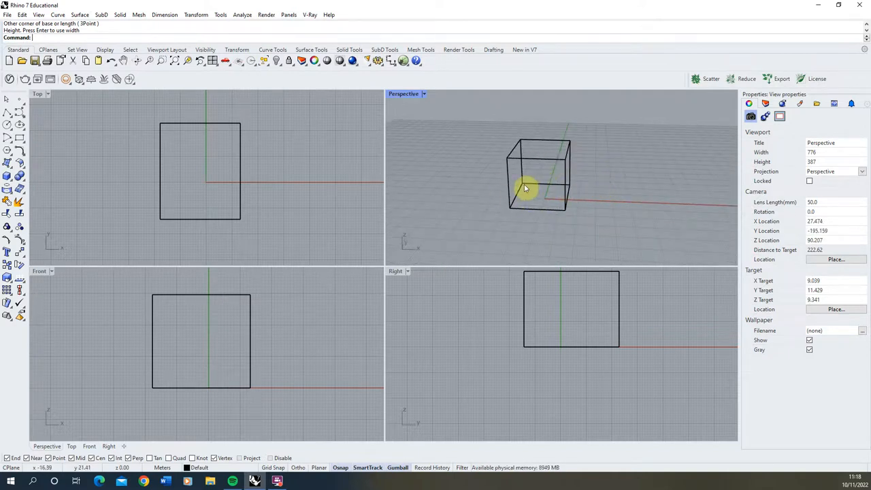
{"action": "mouse_move", "coordinate": [474, 170]}
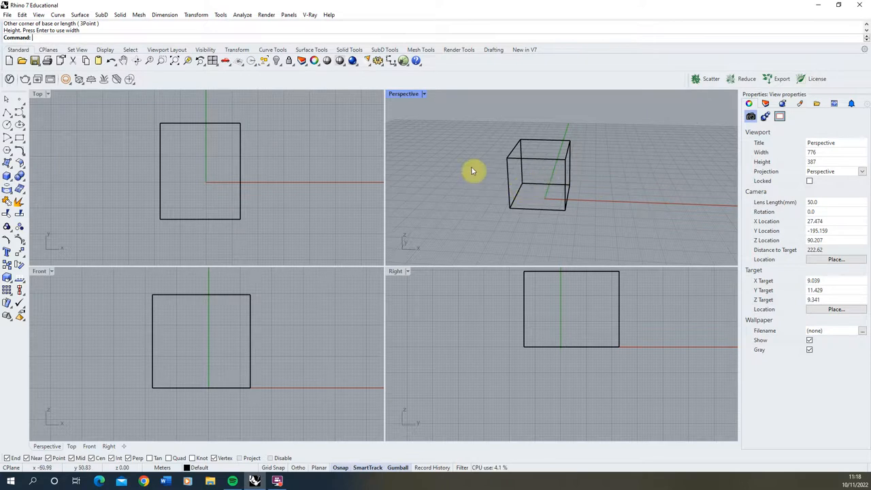
{"action": "mouse_move", "coordinate": [547, 144]}
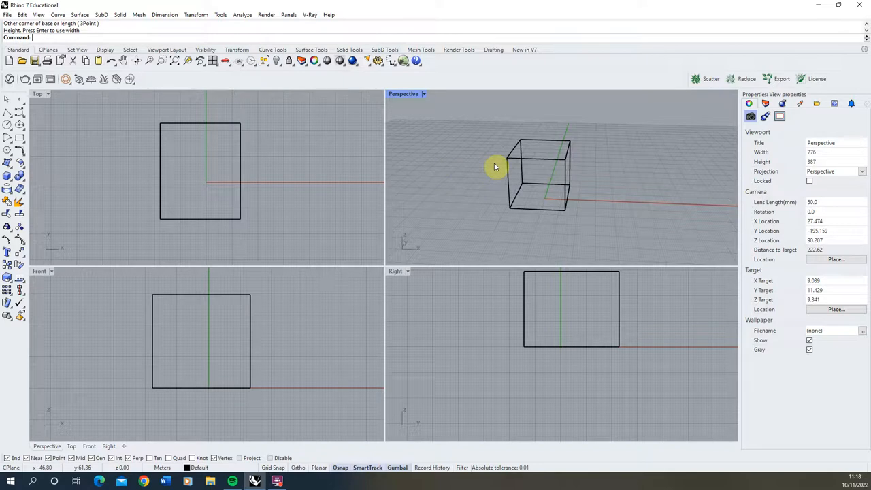
{"action": "mouse_move", "coordinate": [524, 175]}
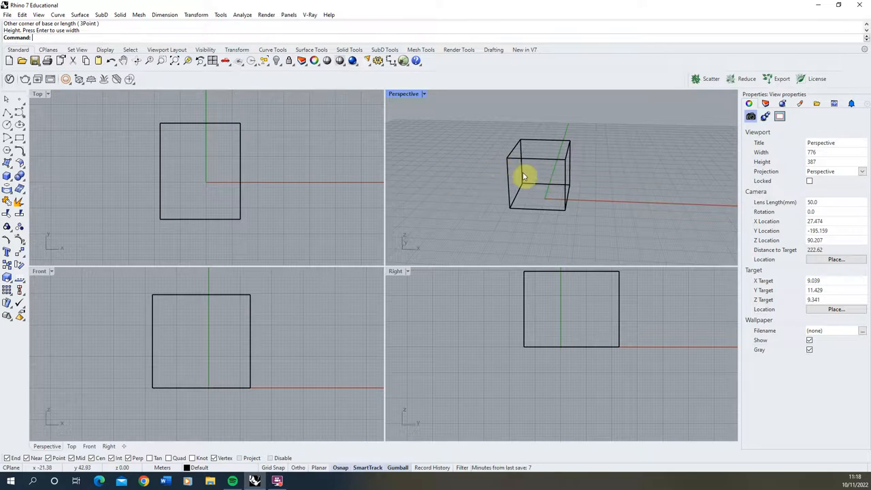
{"action": "mouse_move", "coordinate": [496, 171]}
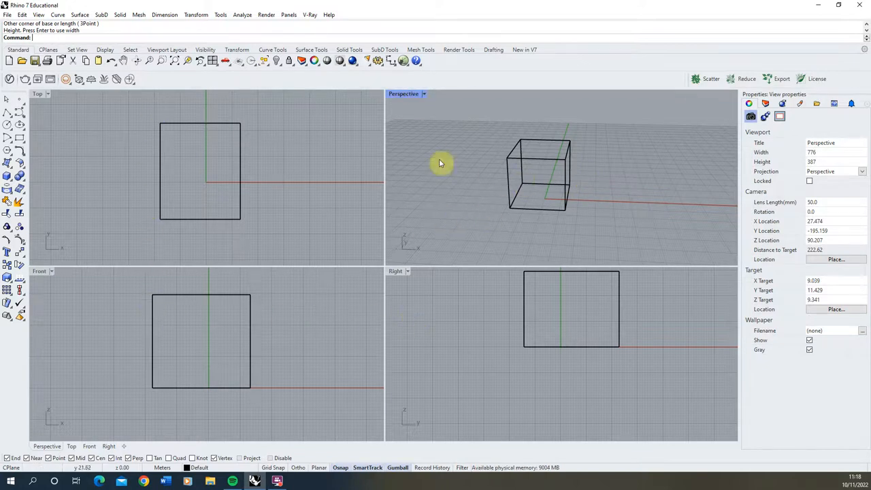
{"action": "mouse_move", "coordinate": [314, 147]}
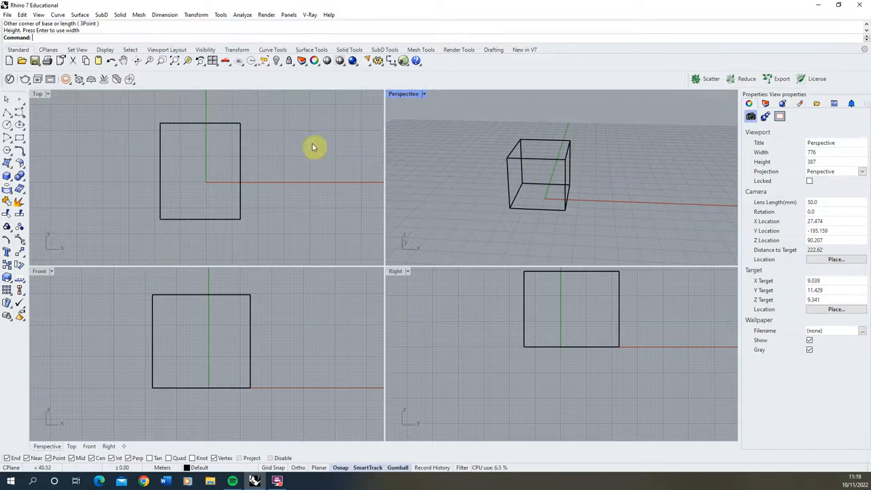
{"action": "mouse_move", "coordinate": [402, 94]}
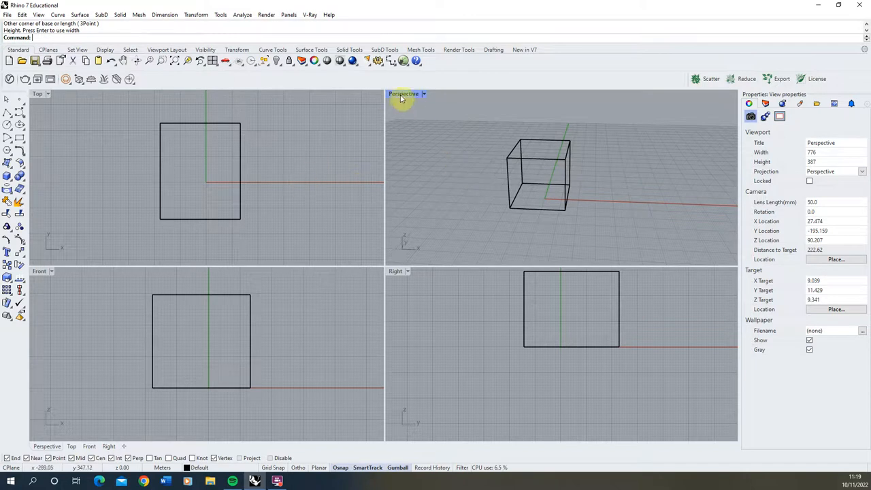
{"action": "double_click", "coordinate": [403, 93]}
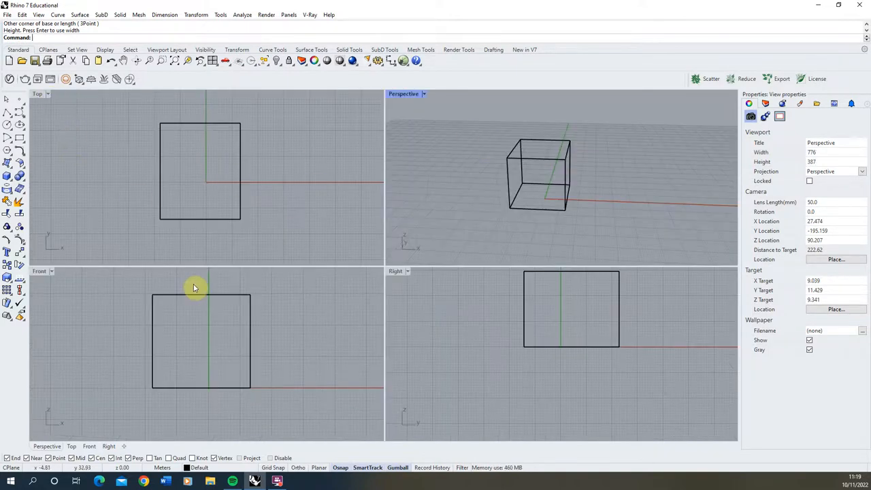
{"action": "left_click", "coordinate": [183, 193]}
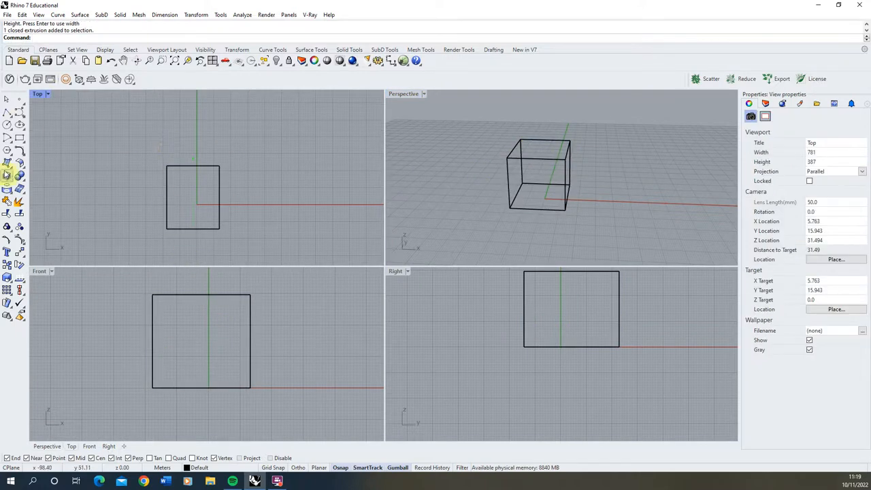
{"action": "left_click", "coordinate": [10, 174]}
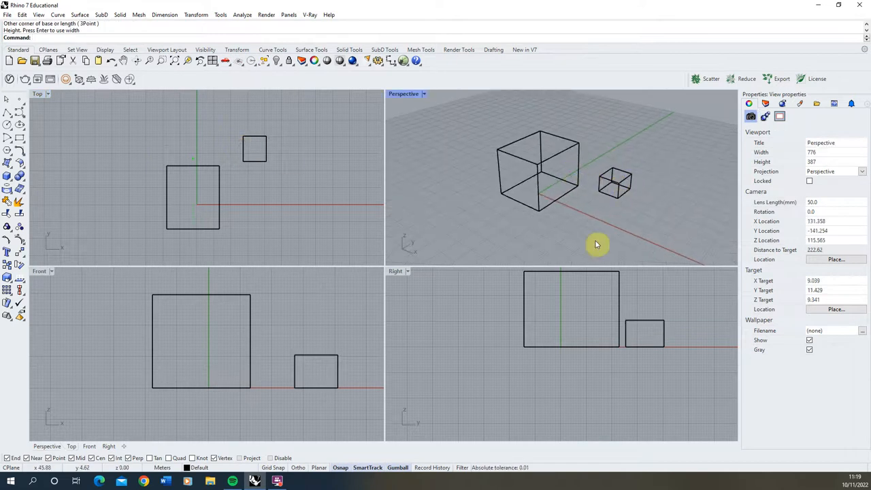
{"action": "mouse_move", "coordinate": [551, 243]}
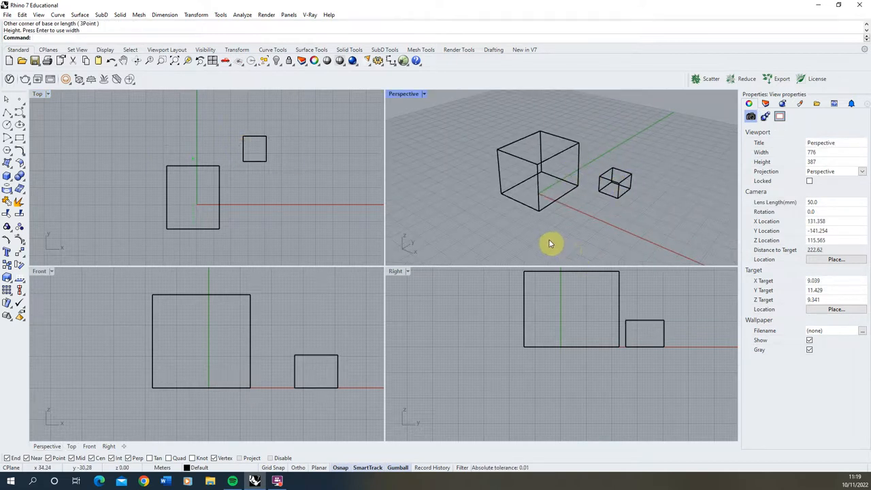
{"action": "mouse_move", "coordinate": [509, 201]}
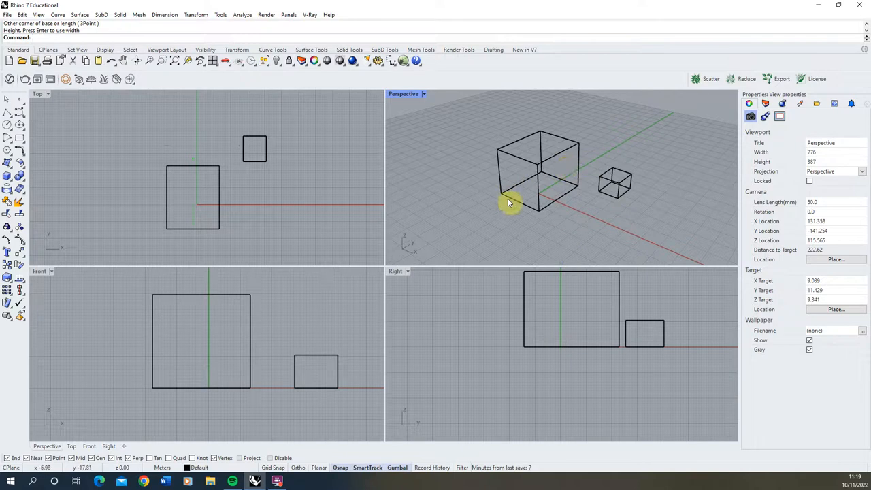
{"action": "mouse_move", "coordinate": [640, 164]}
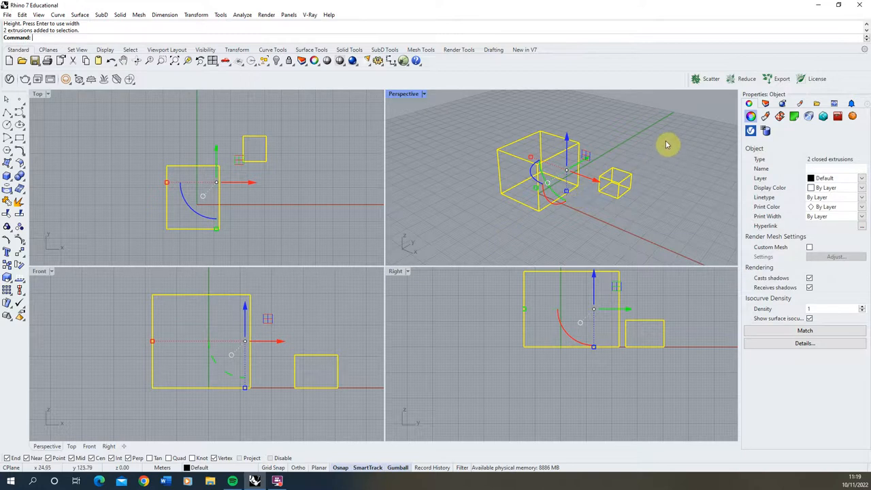
- Select both box extrusions and delete them, leaving the scene empty
{"action": "left_click", "coordinate": [501, 229]}
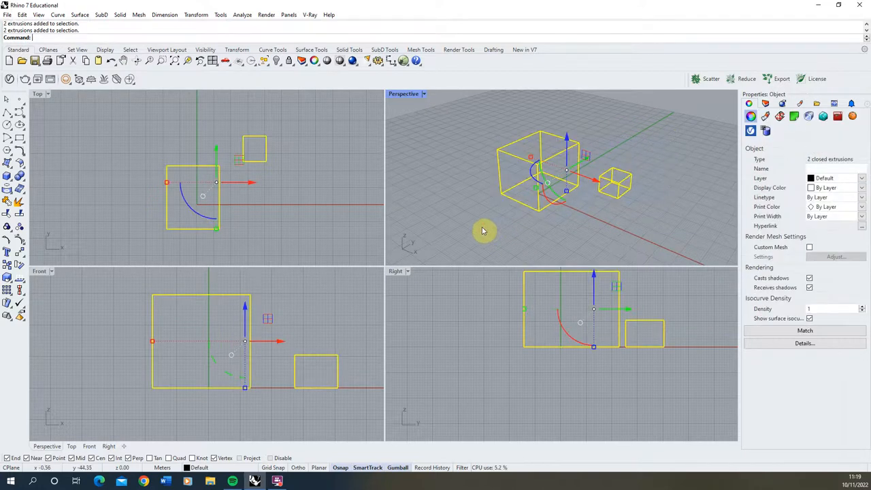
{"action": "key", "text": "Delete"}
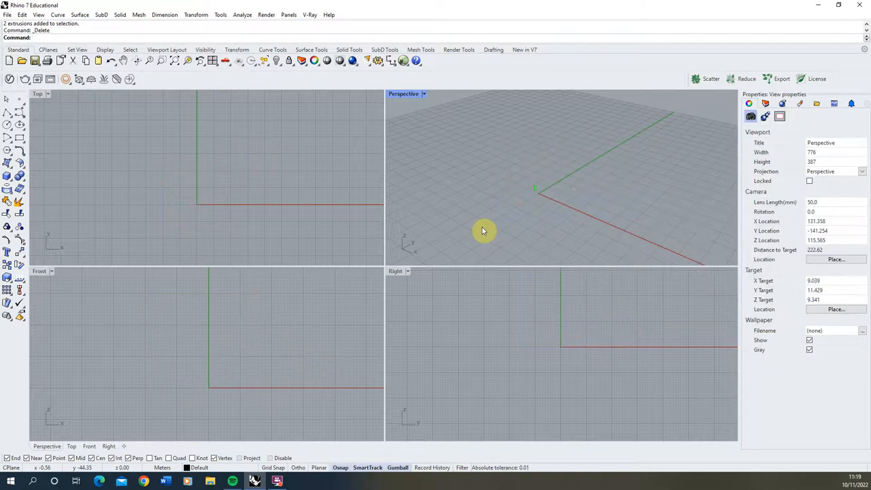
{"action": "mouse_move", "coordinate": [258, 147]}
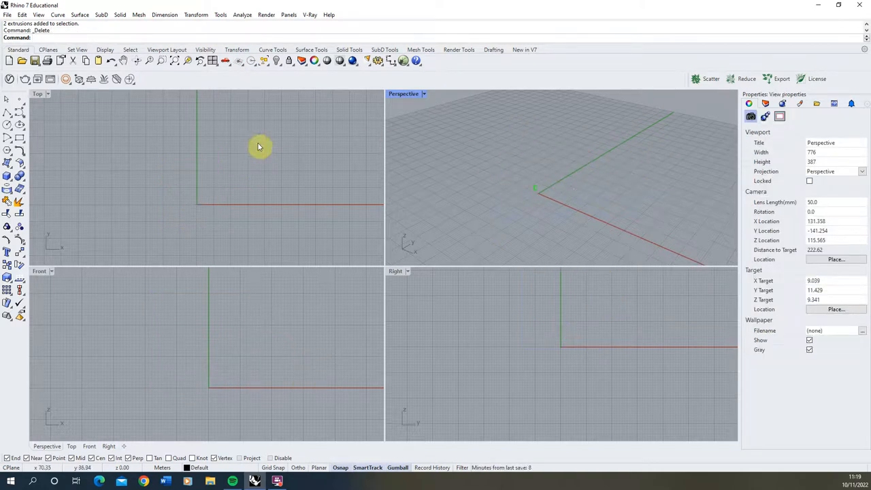
{"action": "mouse_move", "coordinate": [210, 204]}
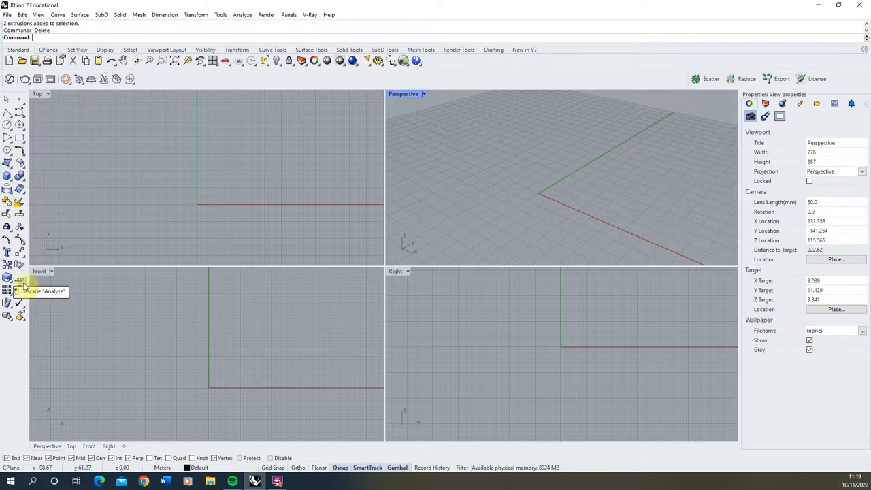
{"action": "mouse_move", "coordinate": [13, 212]}
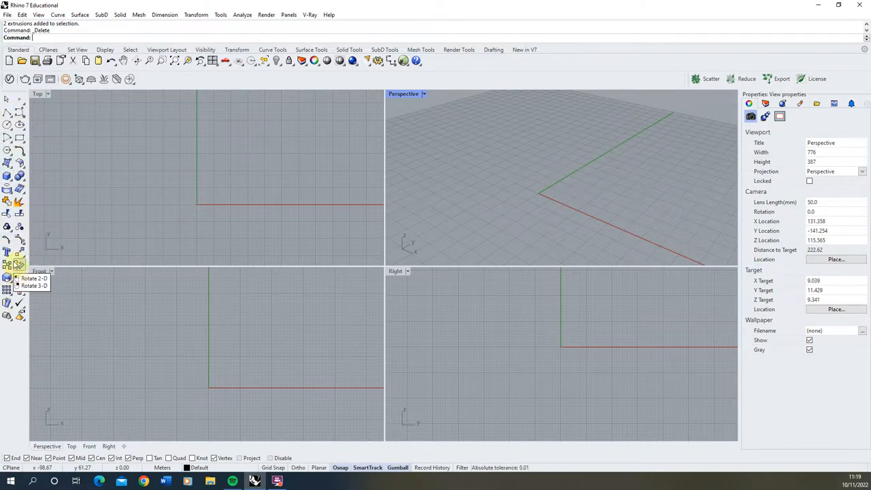
{"action": "mouse_move", "coordinate": [12, 120]}
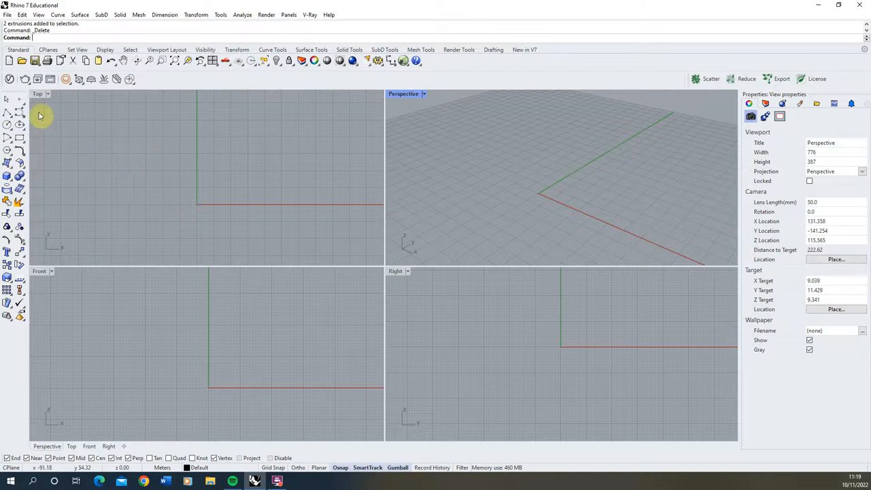
{"action": "mouse_move", "coordinate": [14, 177]}
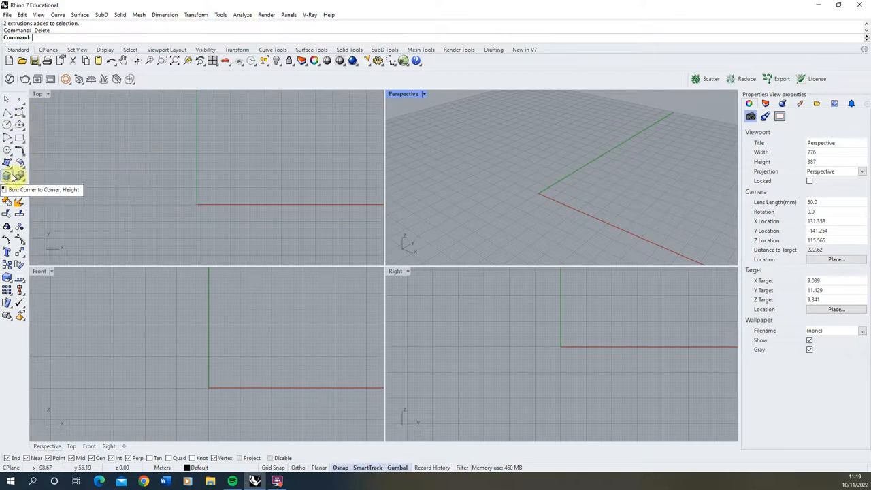
{"action": "mouse_move", "coordinate": [68, 162]}
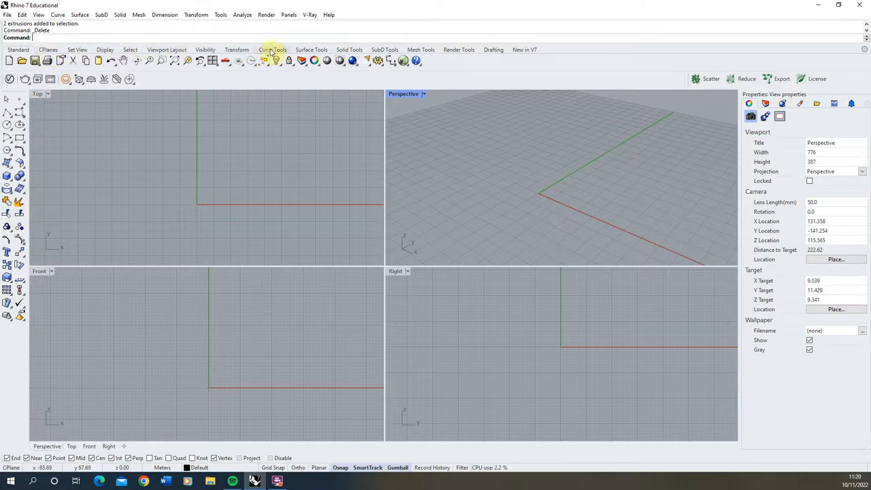
{"action": "mouse_move", "coordinate": [166, 177]}
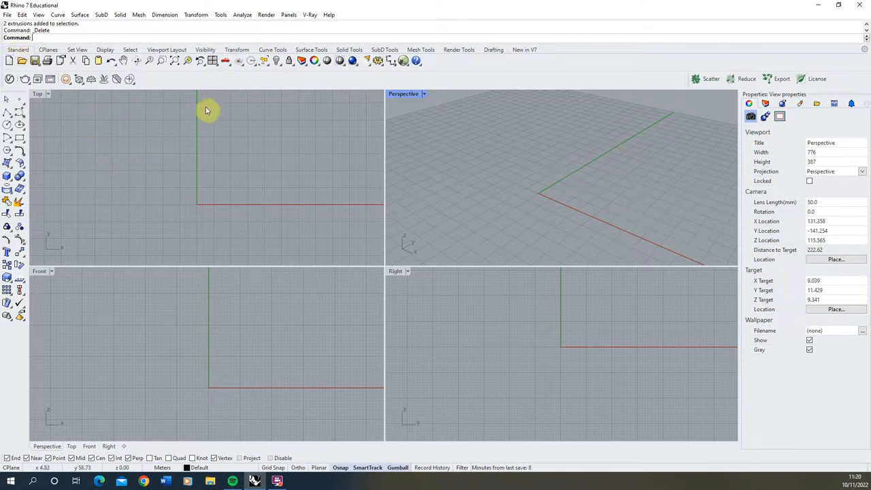
{"action": "mouse_move", "coordinate": [239, 163]}
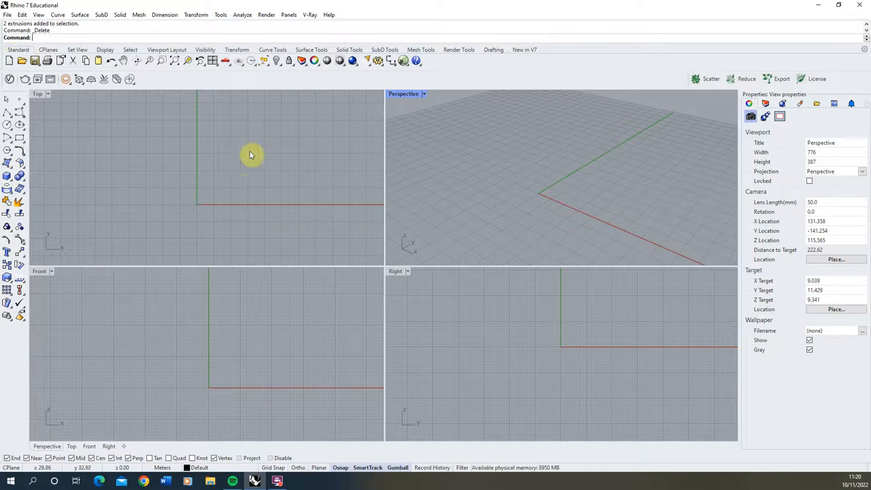
{"action": "mouse_move", "coordinate": [343, 182]}
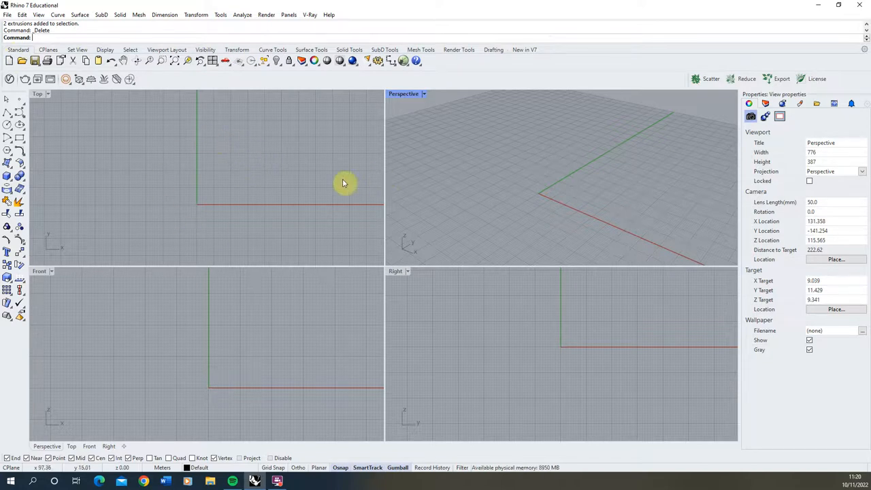
{"action": "mouse_move", "coordinate": [294, 128]}
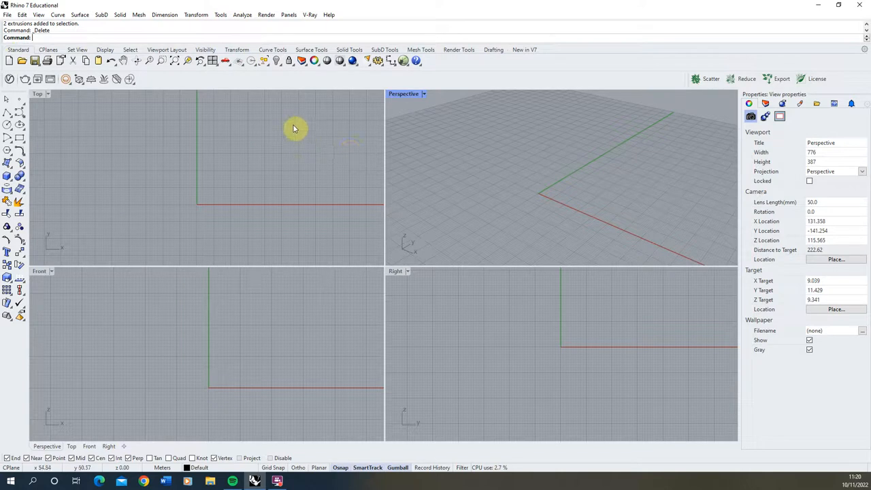
{"action": "mouse_move", "coordinate": [365, 177]}
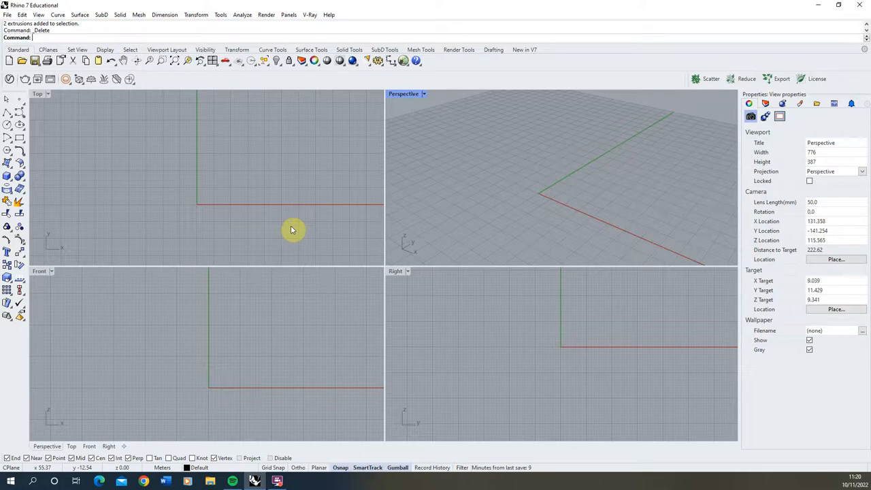
{"action": "mouse_move", "coordinate": [273, 201]}
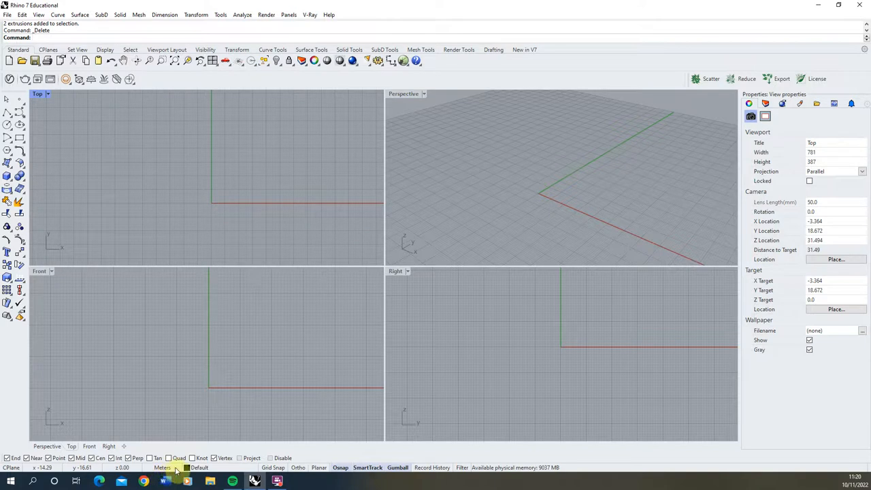
{"action": "mouse_move", "coordinate": [245, 255]}
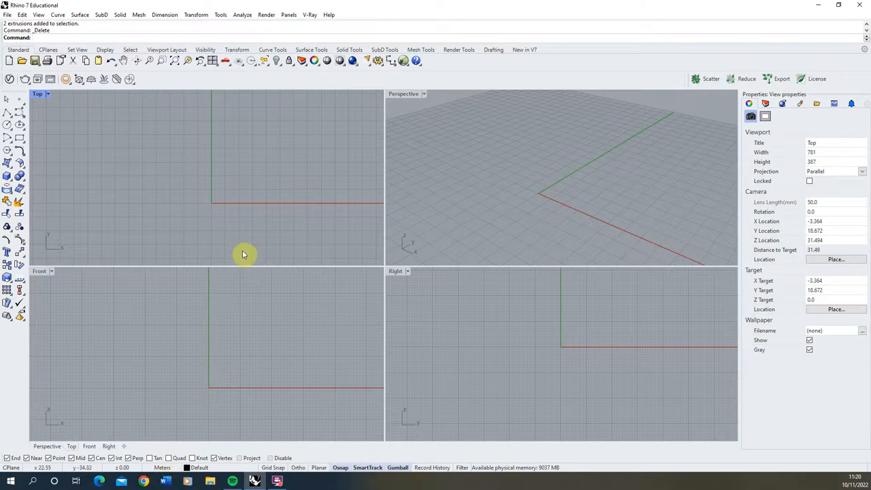
- Set the document's model units to Millimeters in Document Properties and apply
{"action": "left_click", "coordinate": [7, 14]}
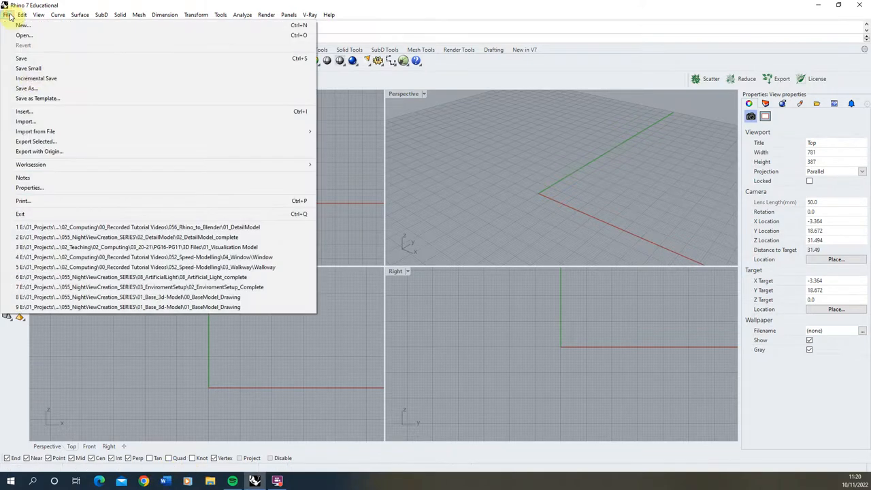
{"action": "mouse_move", "coordinate": [30, 188]}
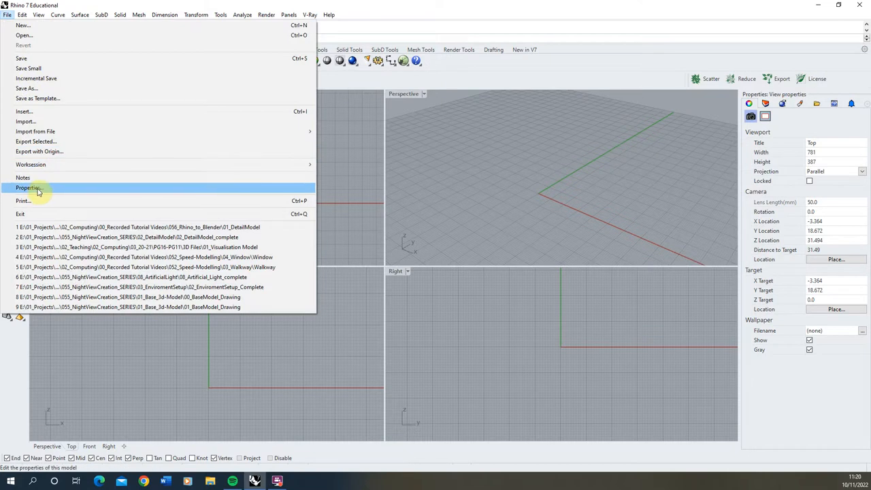
{"action": "left_click", "coordinate": [30, 188]}
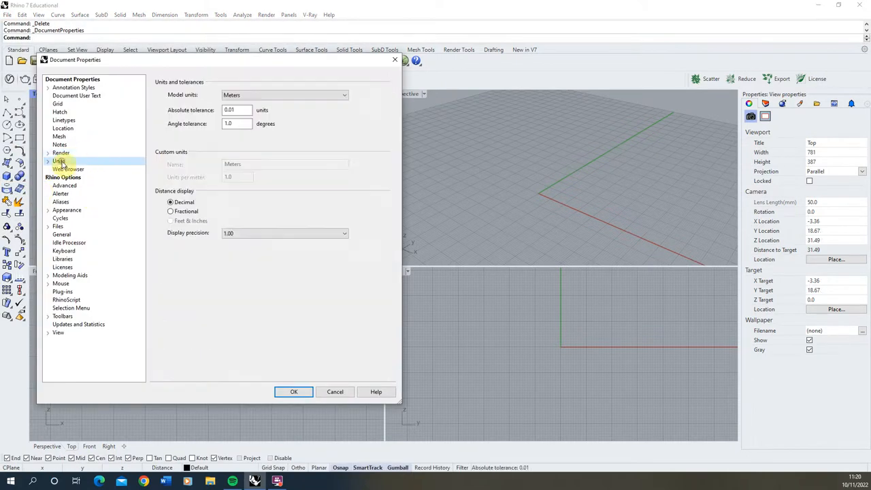
{"action": "mouse_move", "coordinate": [278, 169]}
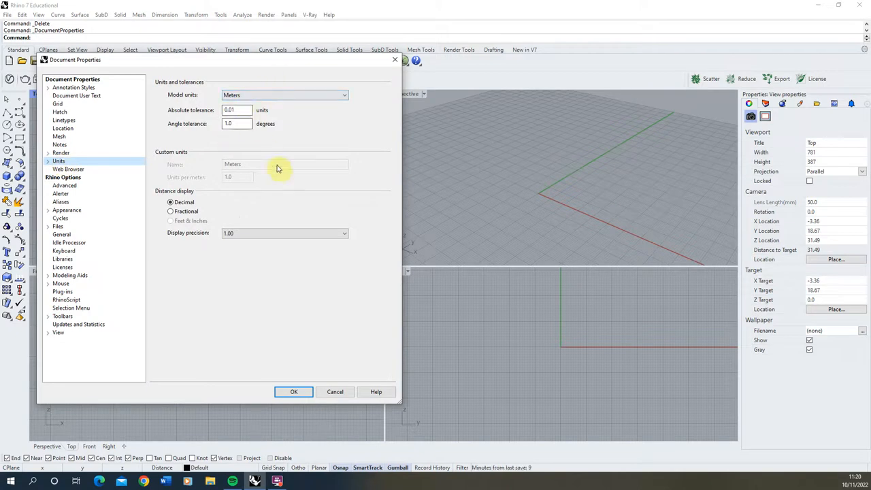
{"action": "left_click", "coordinate": [343, 96]}
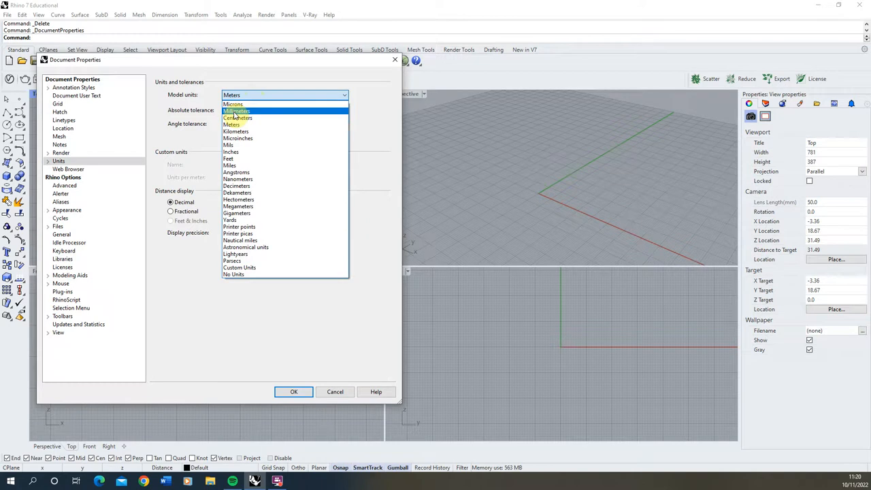
{"action": "left_click", "coordinate": [237, 111]}
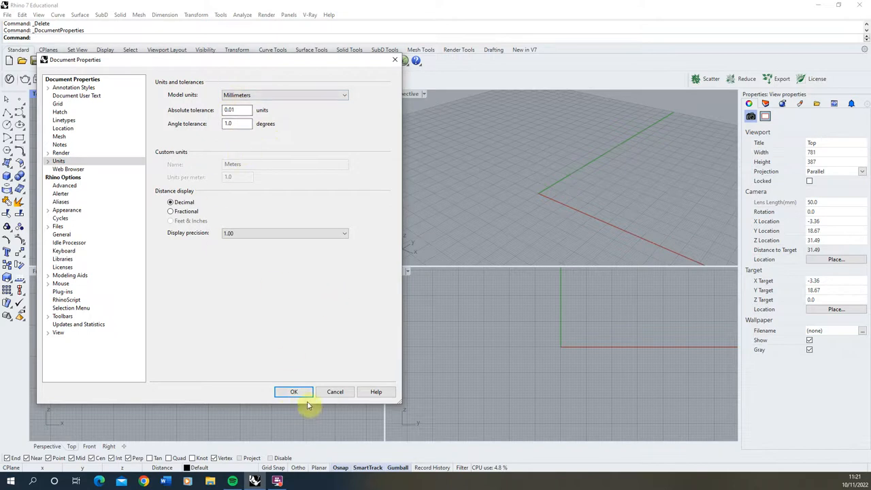
{"action": "left_click", "coordinate": [294, 391]}
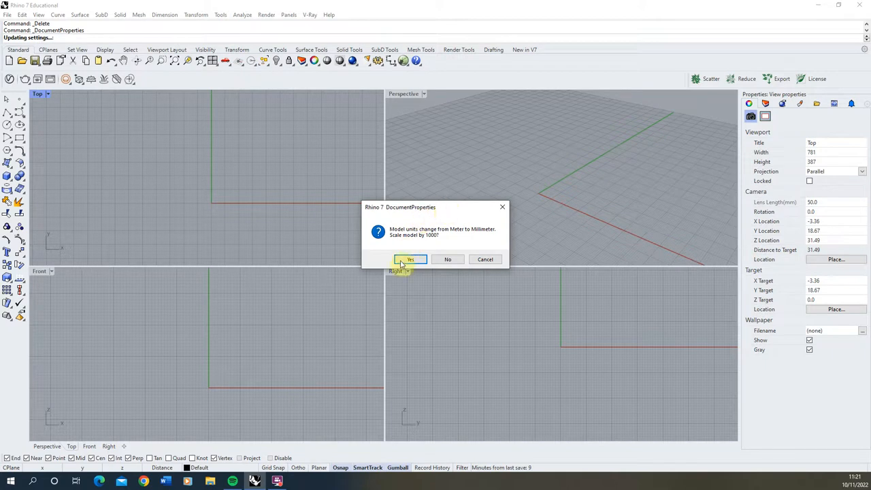
{"action": "mouse_move", "coordinate": [424, 239]}
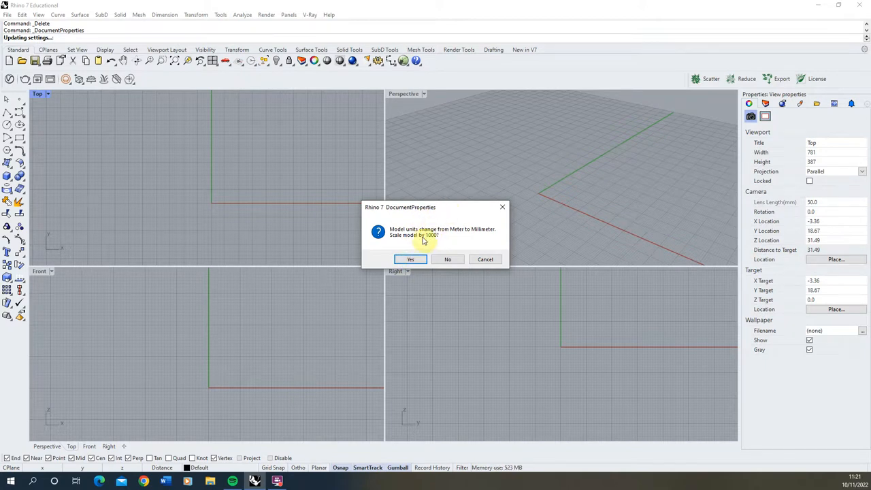
{"action": "mouse_move", "coordinate": [442, 239]}
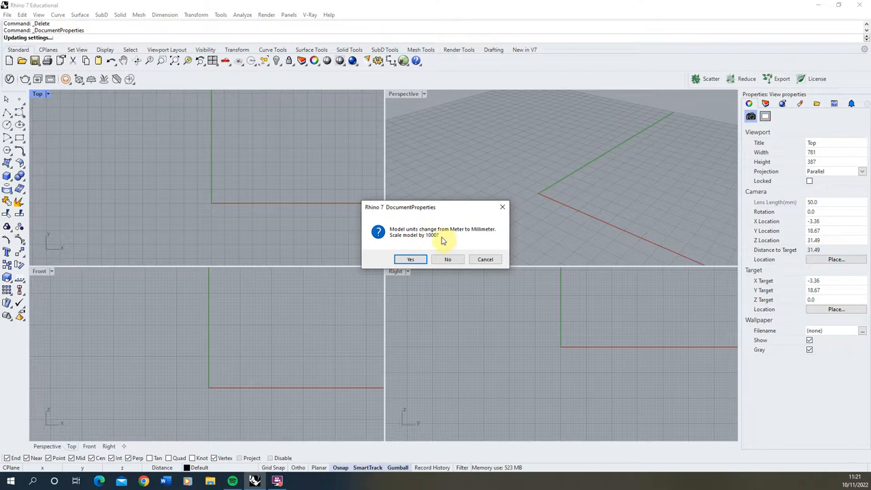
{"action": "mouse_move", "coordinate": [479, 220]}
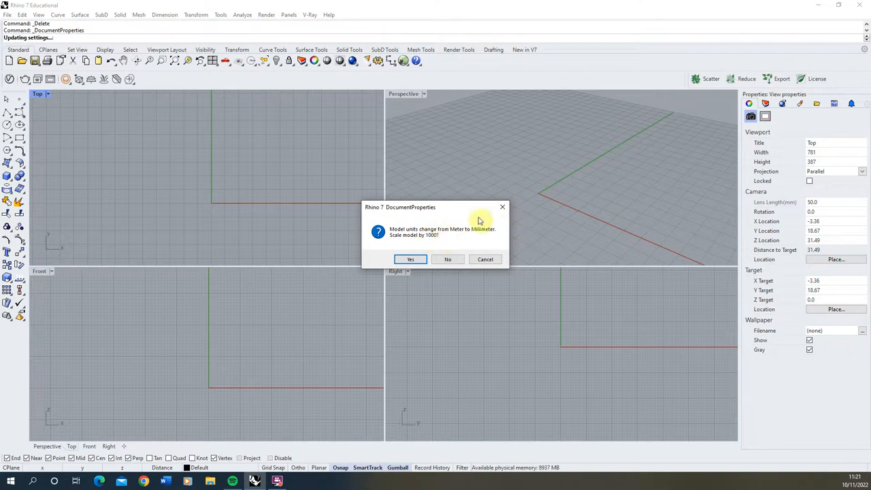
{"action": "mouse_move", "coordinate": [480, 237]}
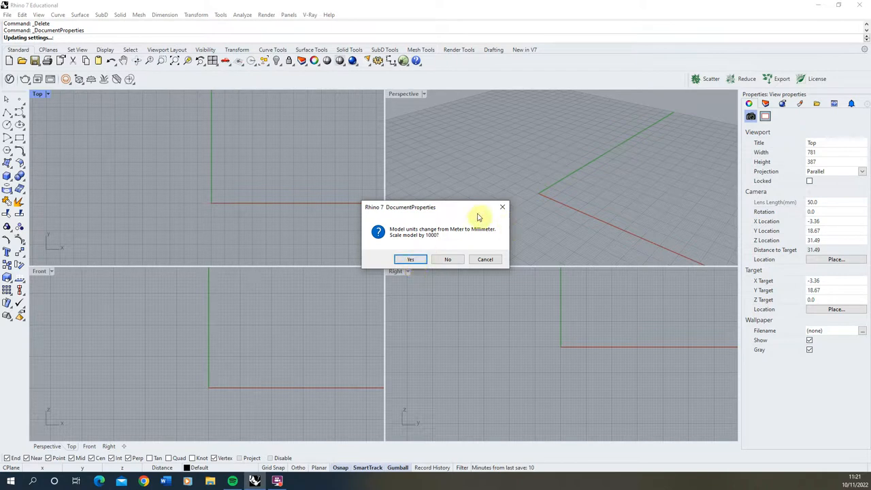
{"action": "mouse_move", "coordinate": [452, 245]}
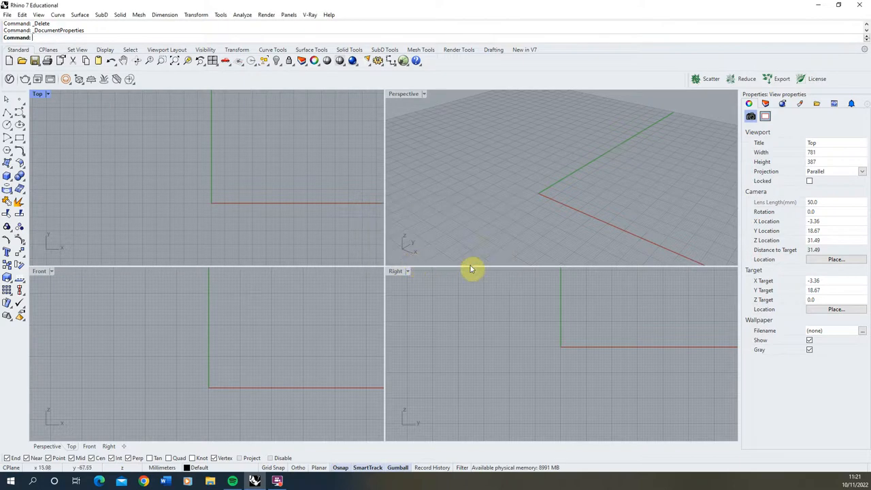
{"action": "mouse_move", "coordinate": [177, 442]}
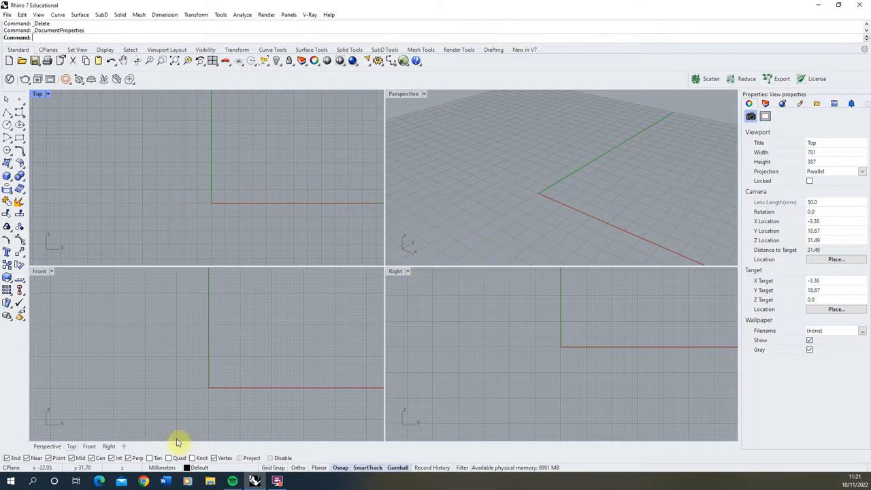
{"action": "mouse_move", "coordinate": [229, 228]}
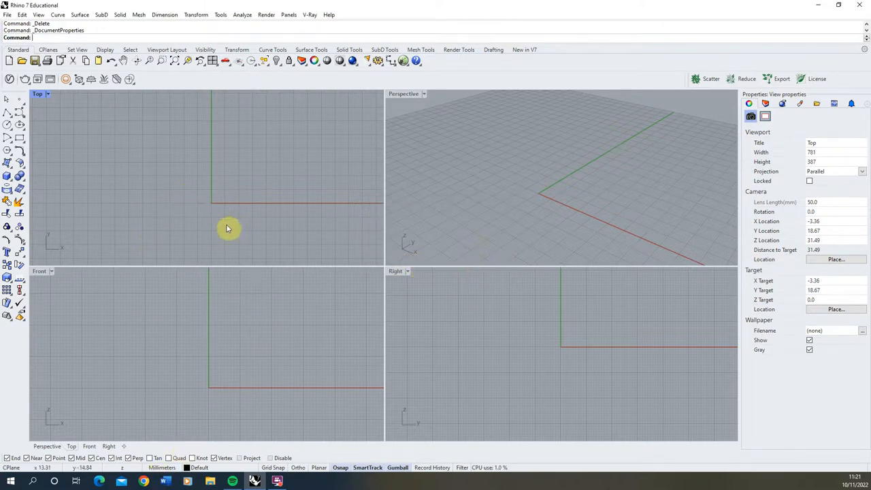
{"action": "mouse_move", "coordinate": [148, 357]}
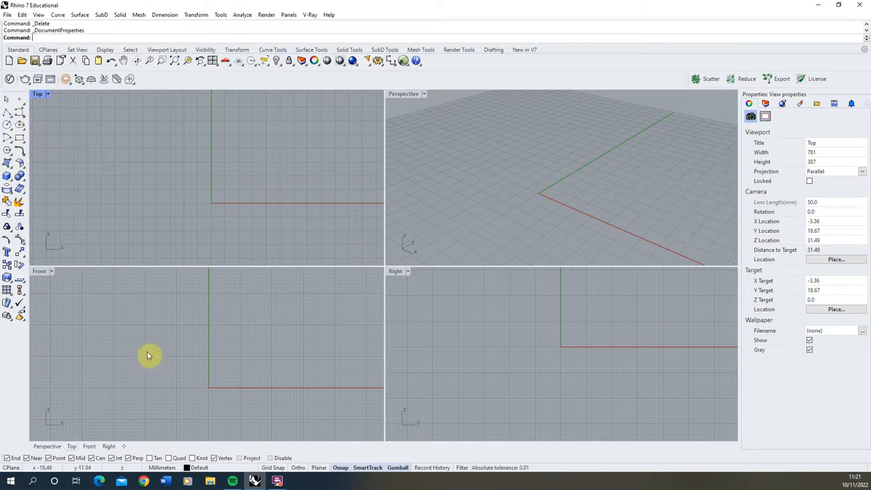
{"action": "mouse_move", "coordinate": [686, 208]}
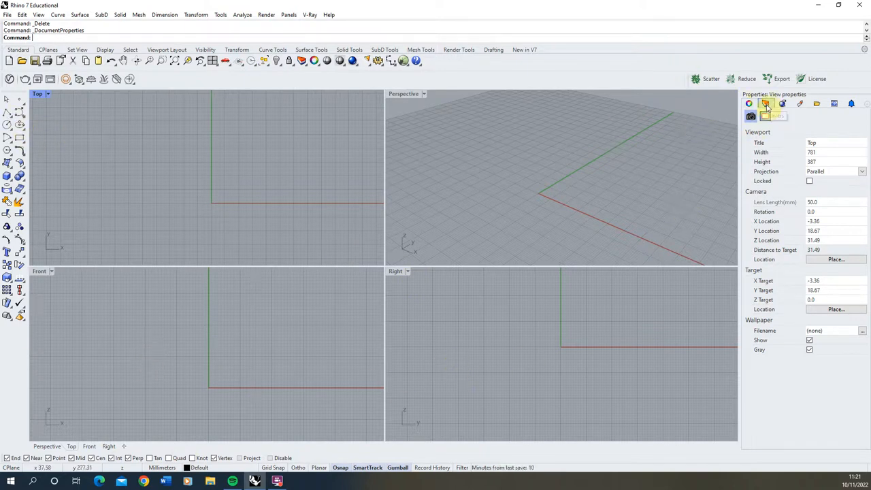
{"action": "mouse_move", "coordinate": [765, 104]}
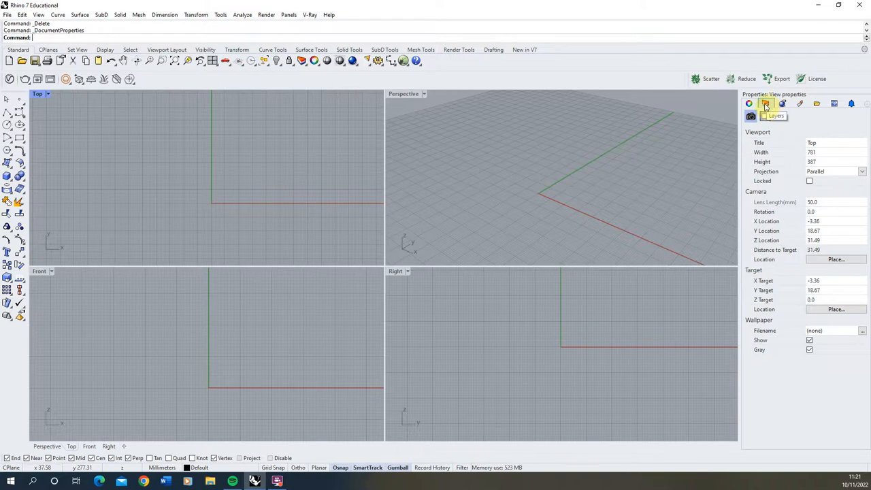
{"action": "mouse_move", "coordinate": [749, 103]}
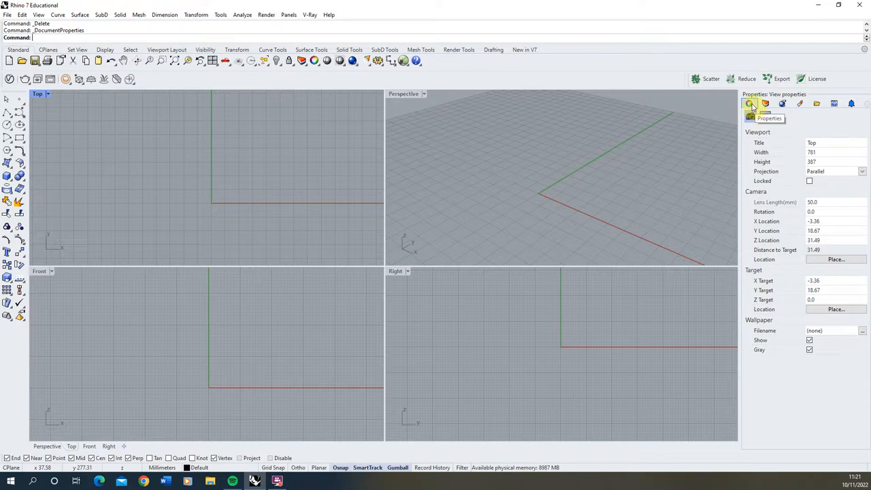
{"action": "mouse_move", "coordinate": [764, 103]}
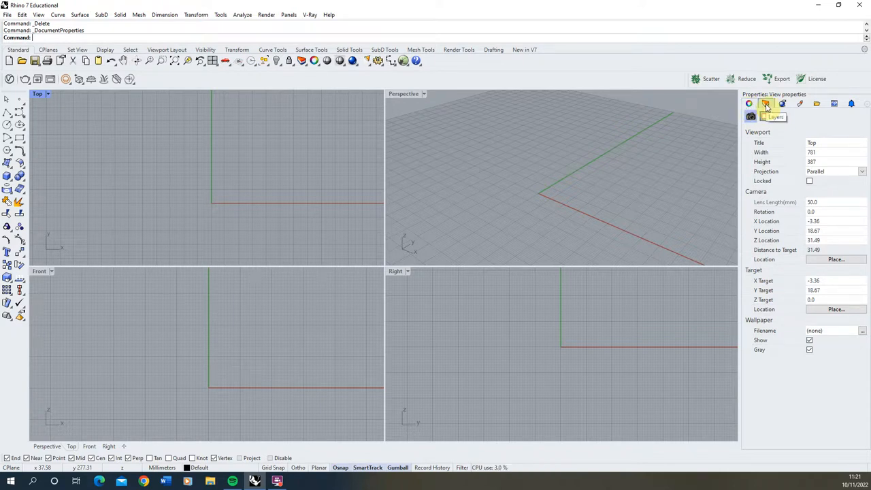
- Make Layer 01 current in the Layers panel and draw the red box on it
{"action": "left_click", "coordinate": [766, 104]}
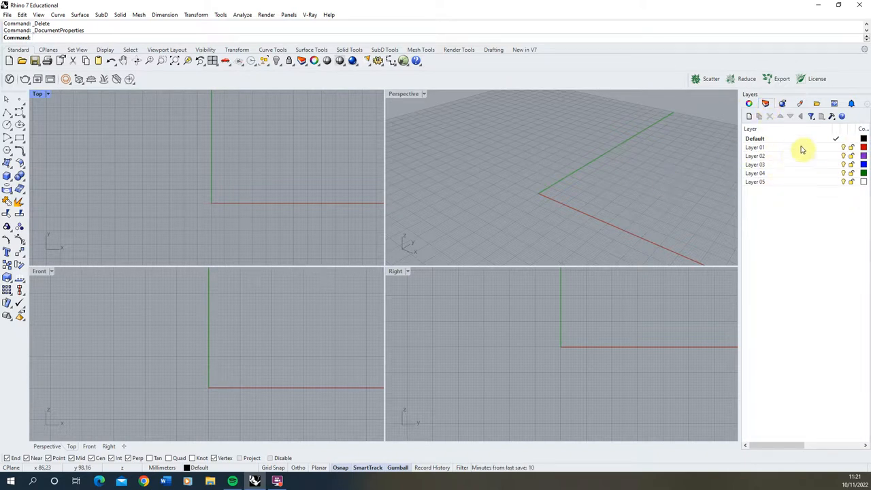
{"action": "mouse_move", "coordinate": [778, 178]}
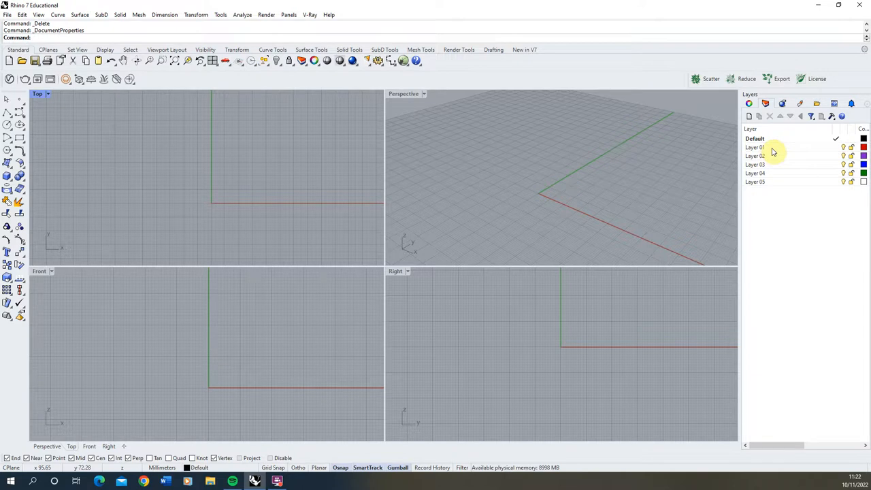
{"action": "mouse_move", "coordinate": [547, 215]}
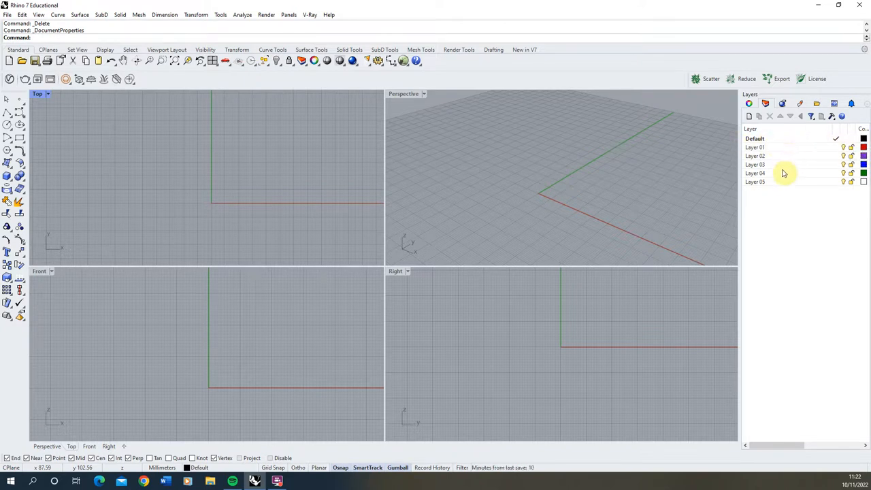
{"action": "mouse_move", "coordinate": [784, 151]}
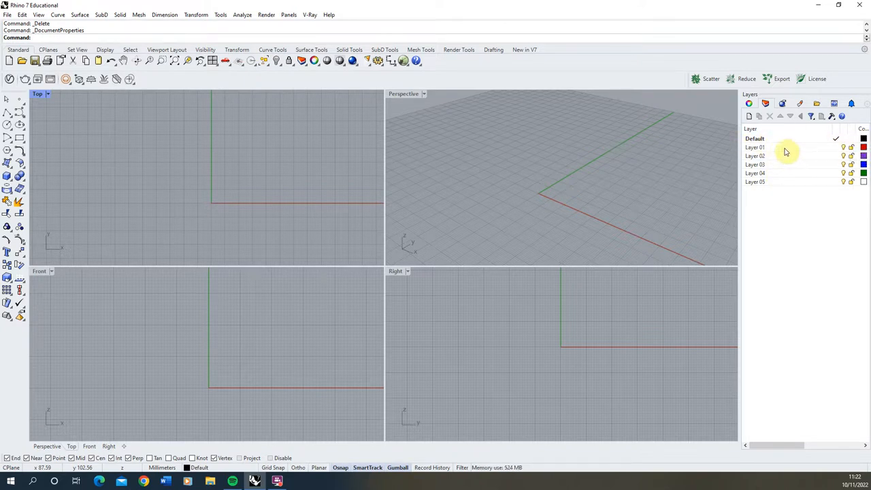
{"action": "left_click", "coordinate": [782, 147]}
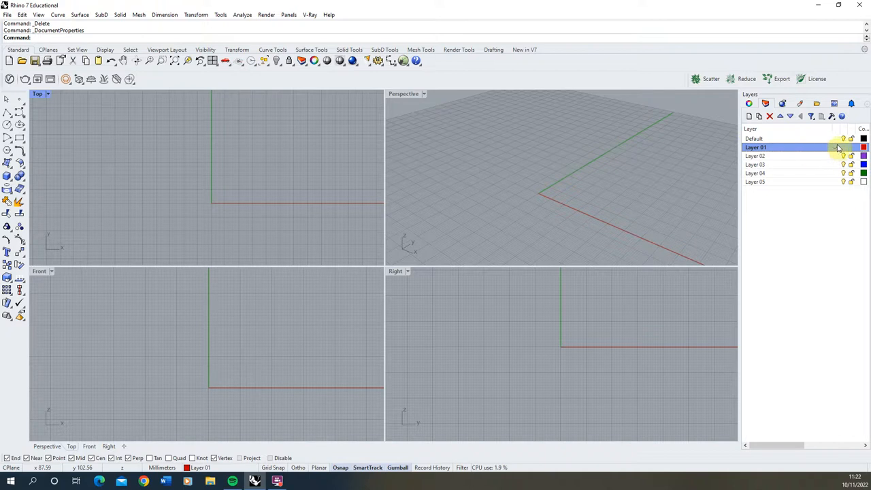
{"action": "left_click", "coordinate": [837, 147]}
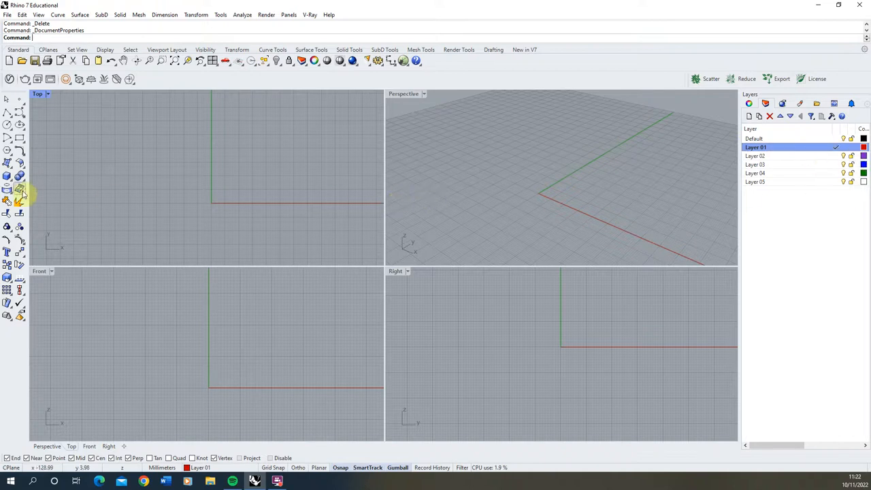
{"action": "left_click", "coordinate": [19, 196]}
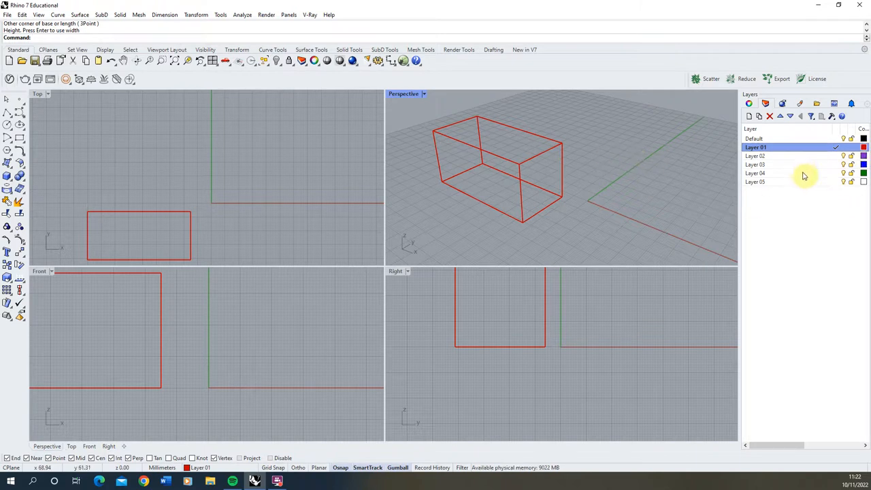
- Draw the blue box on Layer 03 and start the green box on Layer 04
{"action": "left_click", "coordinate": [769, 163]}
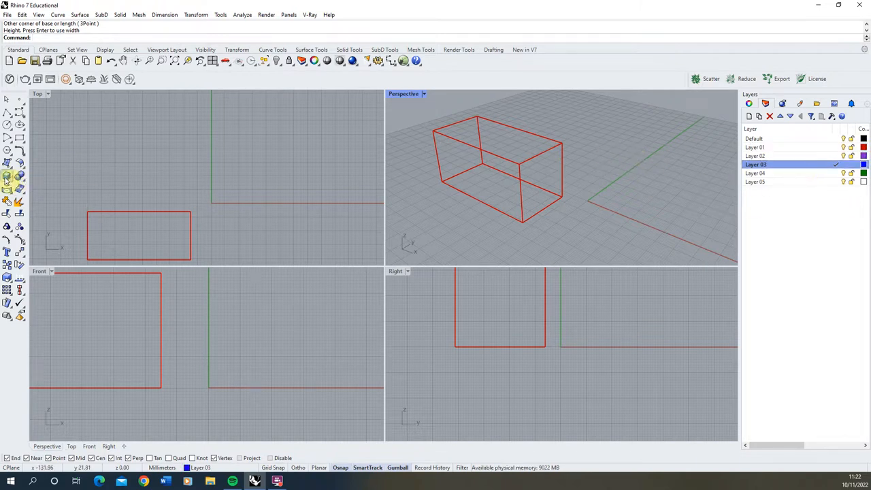
{"action": "left_click", "coordinate": [10, 180]}
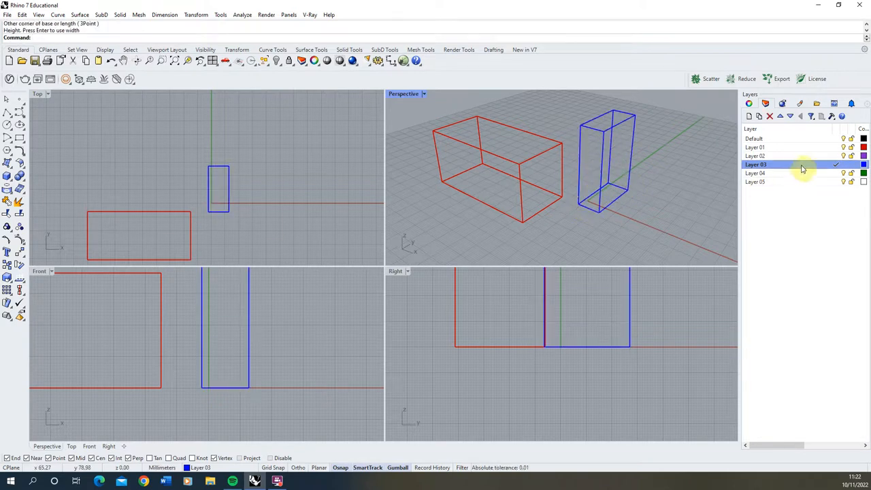
{"action": "left_click", "coordinate": [754, 172]}
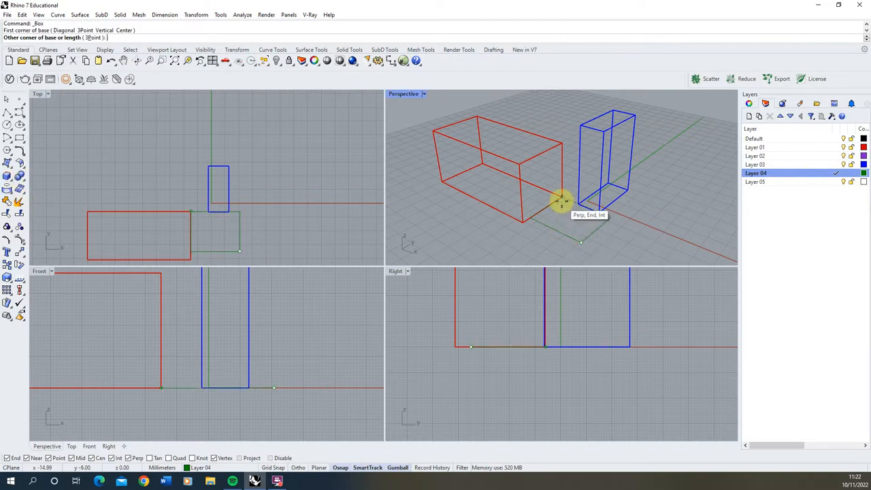
{"action": "left_click", "coordinate": [561, 199]}
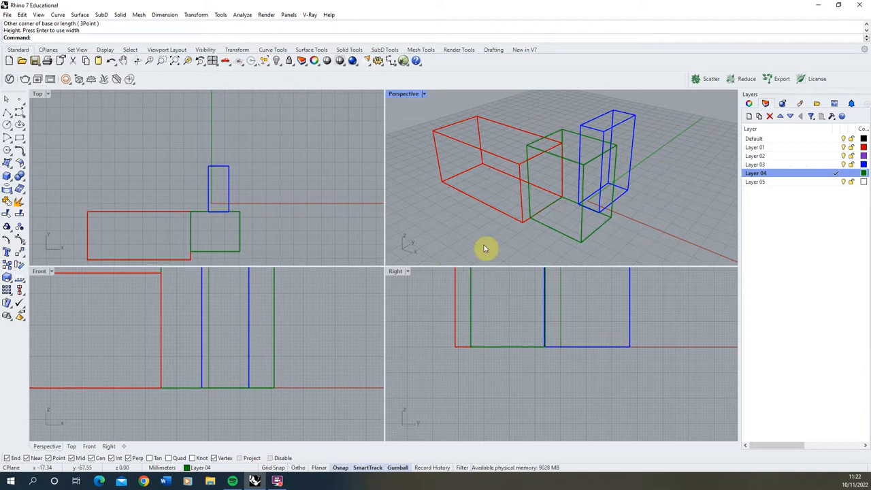
{"action": "mouse_move", "coordinate": [816, 193]}
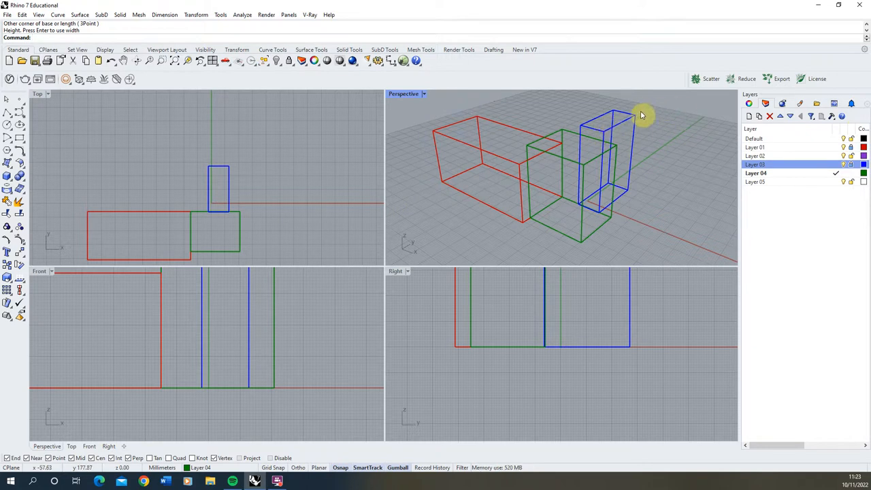
{"action": "mouse_move", "coordinate": [672, 149]}
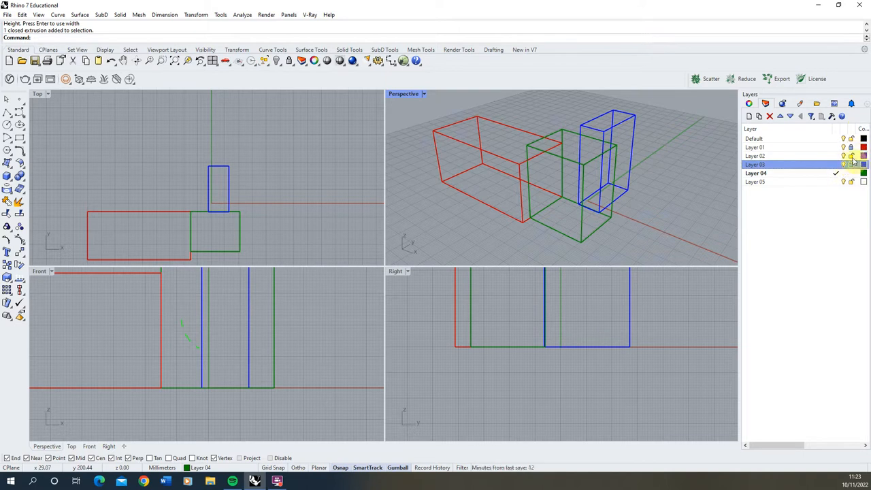
- Rename Layer 01 to Box in the Layers panel
{"action": "left_click", "coordinate": [852, 165]}
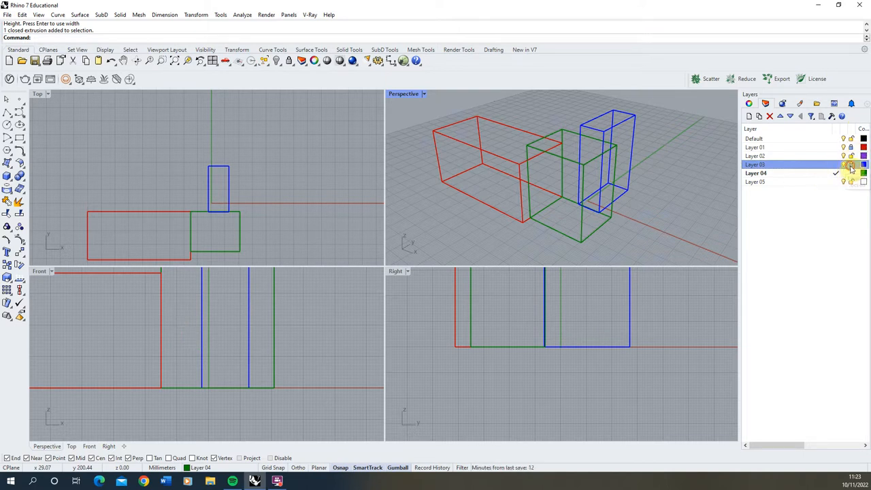
{"action": "left_click", "coordinate": [783, 147]}
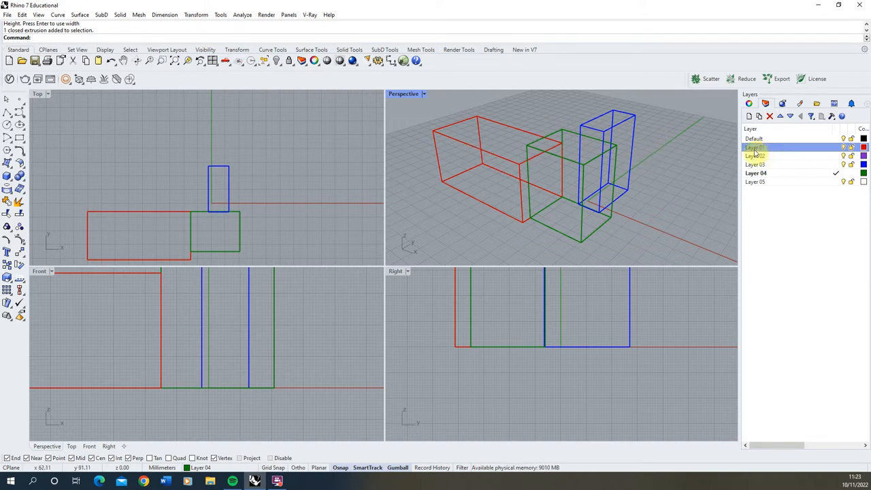
{"action": "right_click", "coordinate": [755, 147]}
{"action": "type", "text": "Box"}
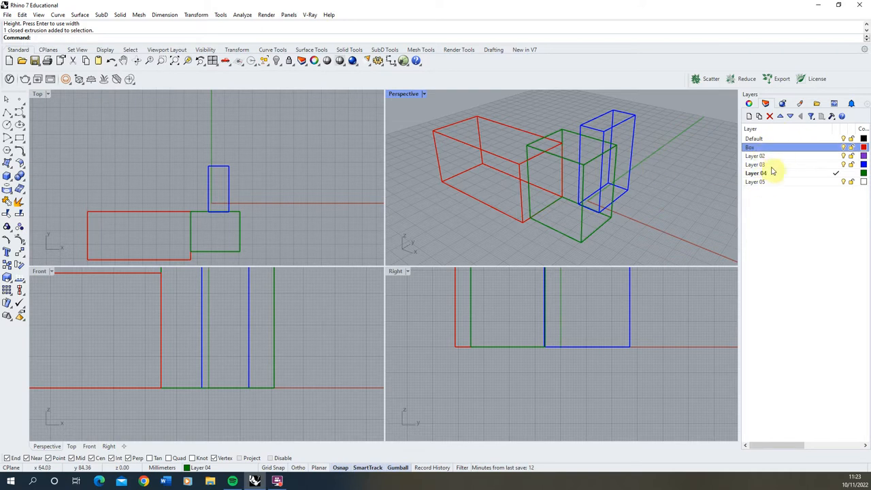
{"action": "mouse_move", "coordinate": [796, 166]}
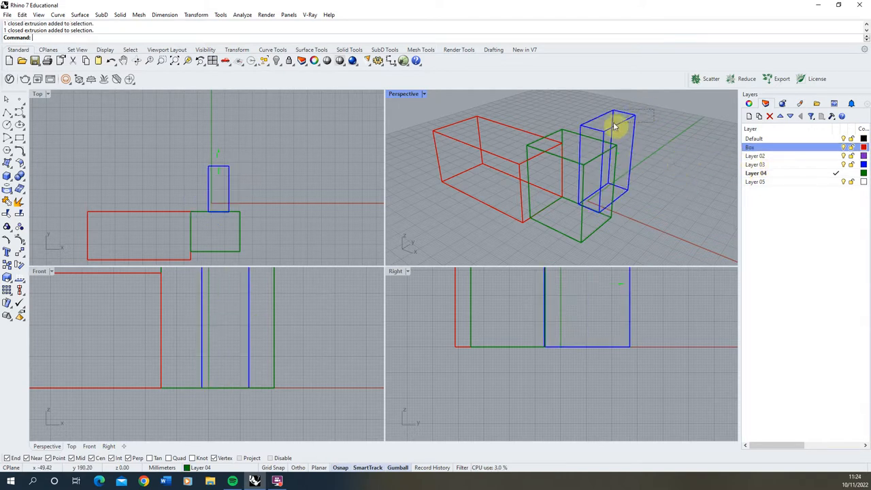
- Assign the tall blue box to the Box layer so it turns red
{"action": "left_click", "coordinate": [749, 103]}
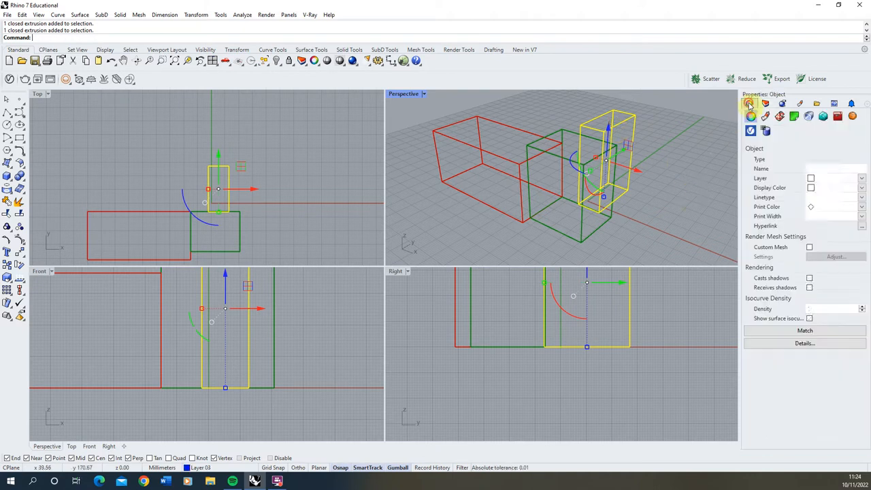
{"action": "left_click", "coordinate": [750, 104]}
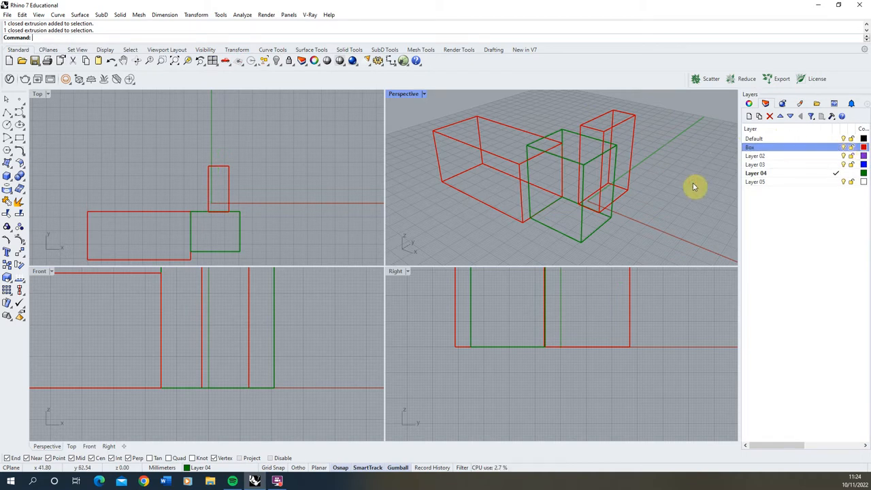
{"action": "mouse_move", "coordinate": [615, 150]}
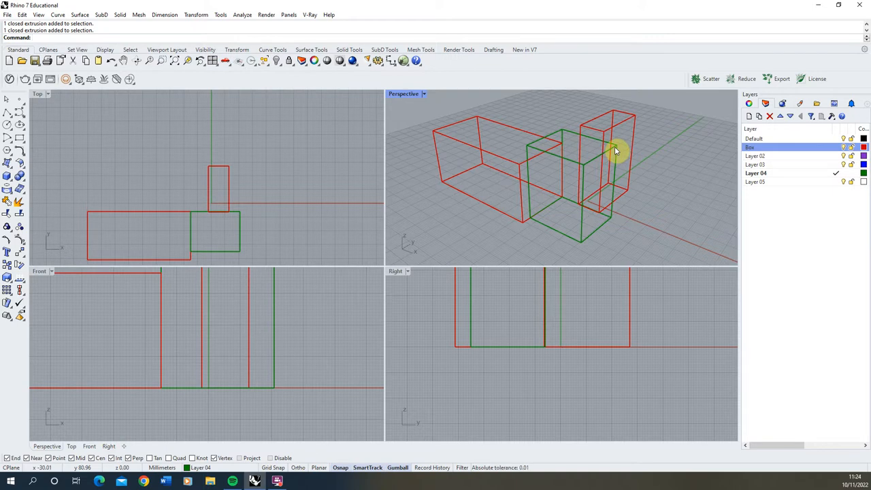
{"action": "mouse_move", "coordinate": [639, 184]}
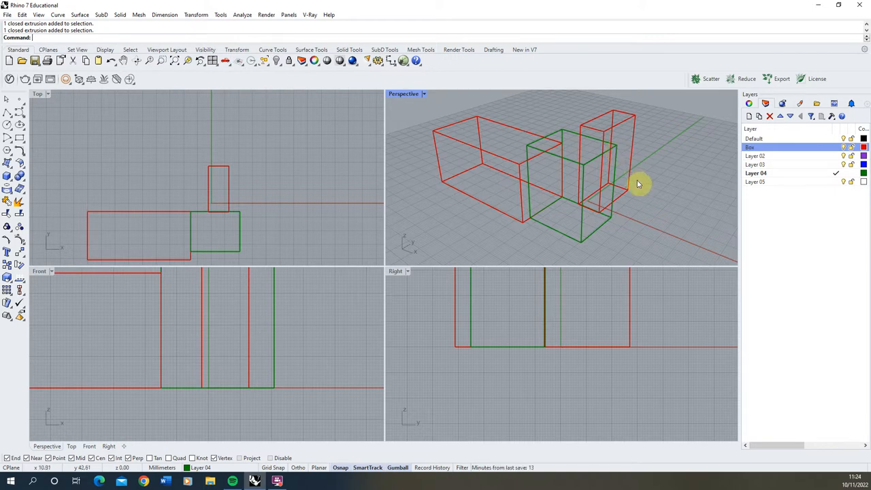
{"action": "left_click_drag", "start_coordinate": [639, 183], "coordinate": [623, 184]}
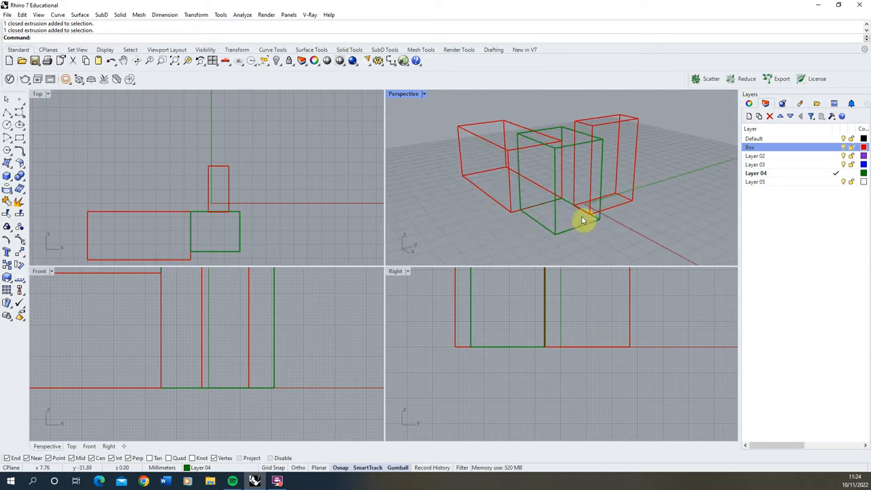
{"action": "mouse_move", "coordinate": [664, 193]}
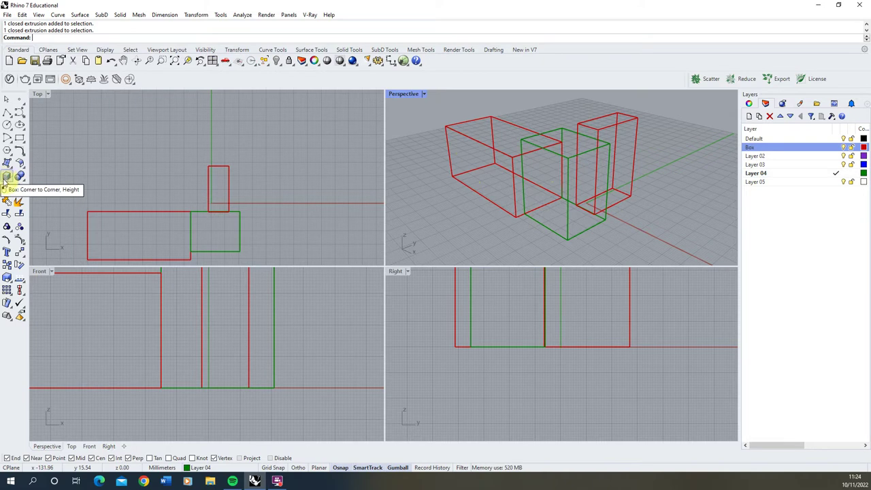
{"action": "mouse_move", "coordinate": [427, 98]}
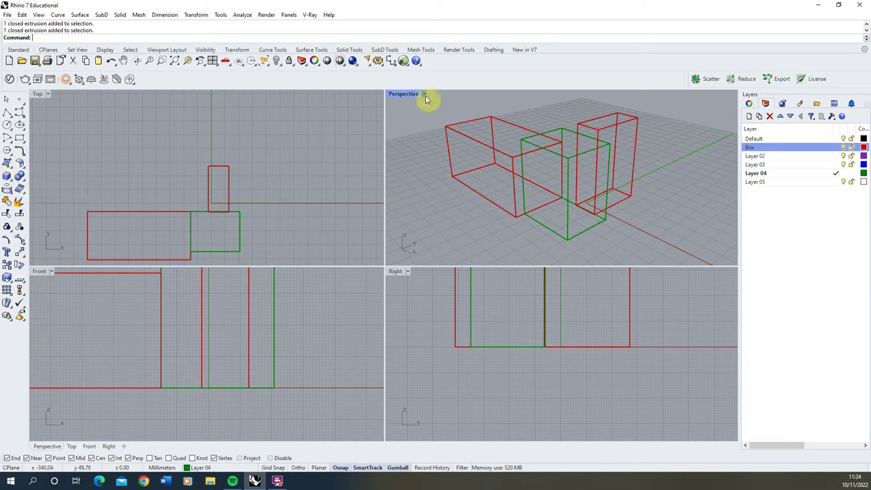
{"action": "left_click", "coordinate": [425, 96]}
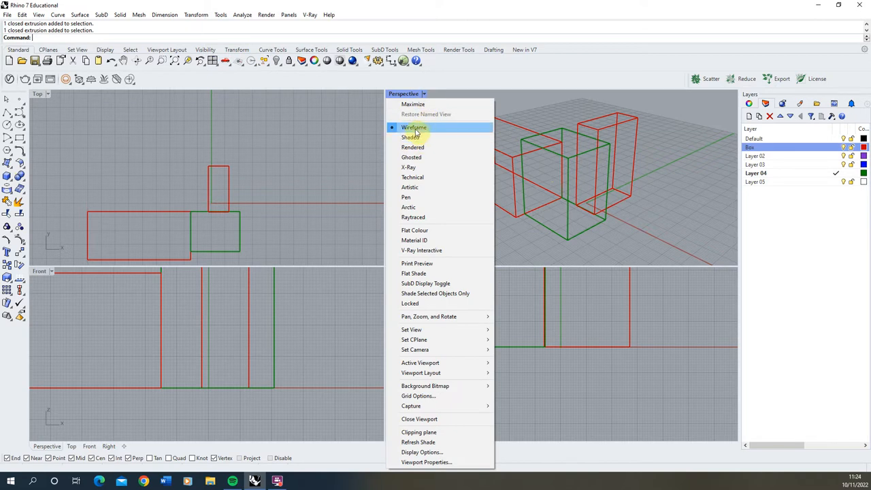
{"action": "mouse_move", "coordinate": [411, 158]}
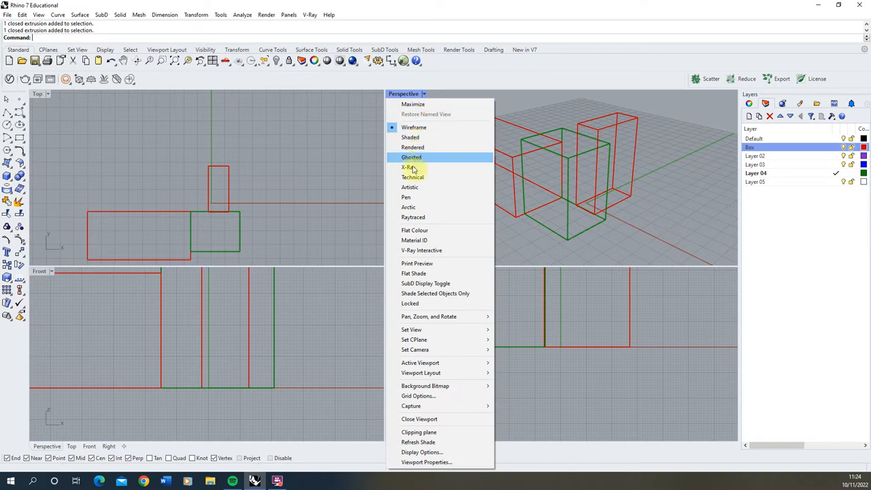
{"action": "mouse_move", "coordinate": [414, 128]}
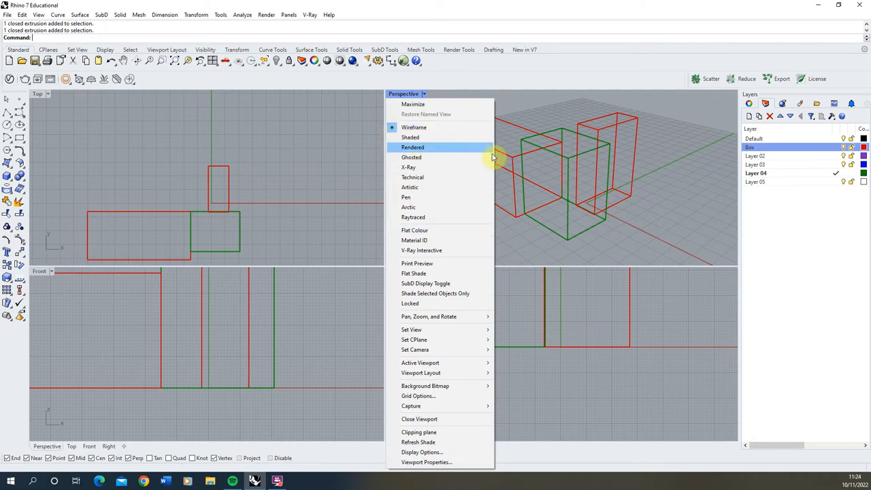
{"action": "mouse_move", "coordinate": [596, 169]}
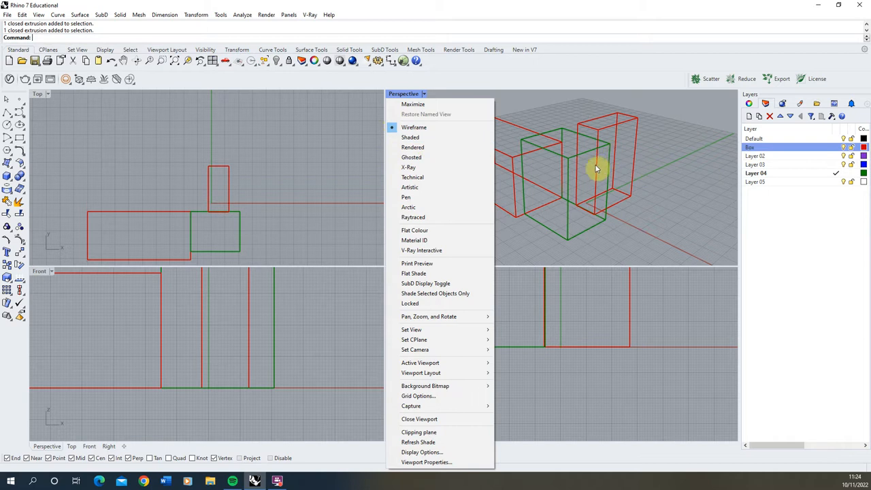
{"action": "mouse_move", "coordinate": [425, 137]}
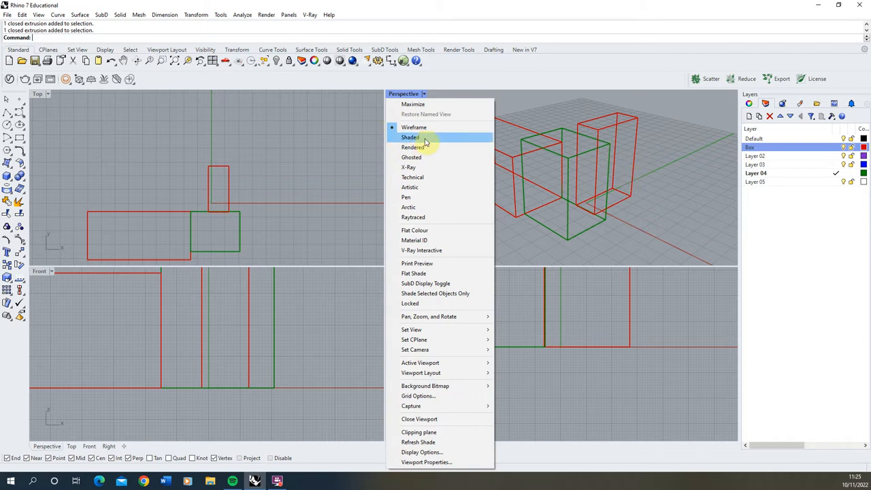
{"action": "left_click", "coordinate": [411, 136]}
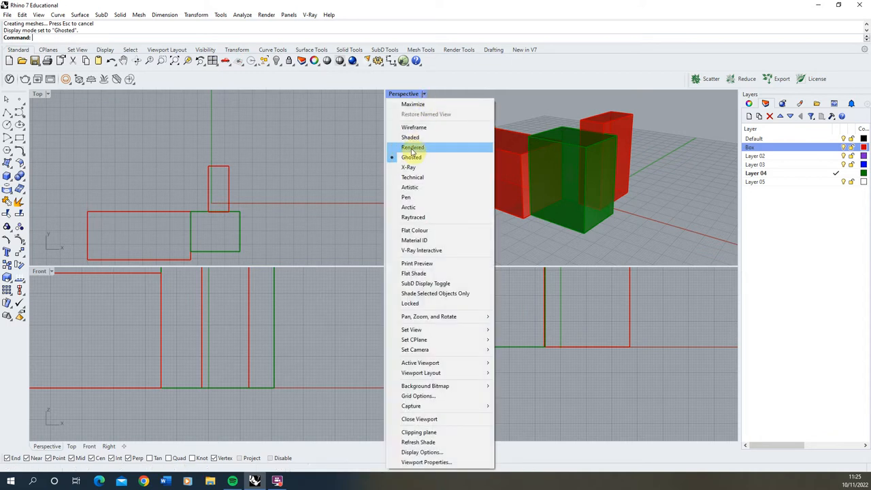
{"action": "left_click", "coordinate": [412, 147]}
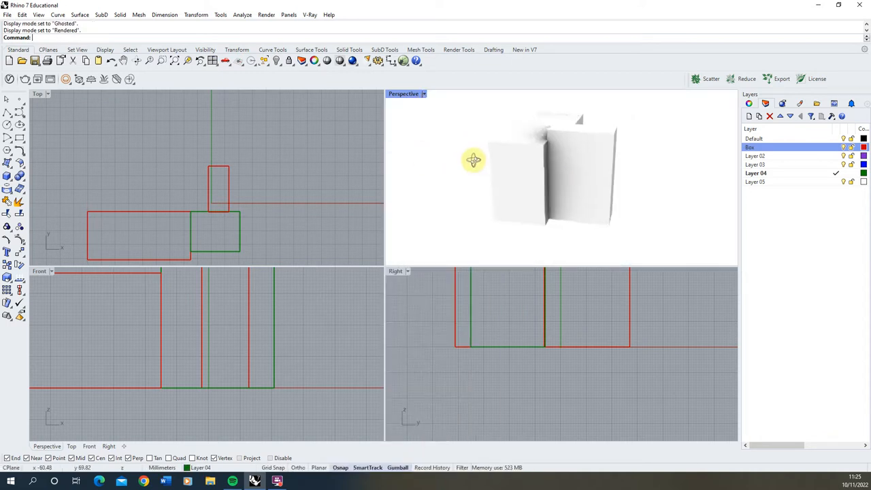
{"action": "left_click", "coordinate": [406, 92]}
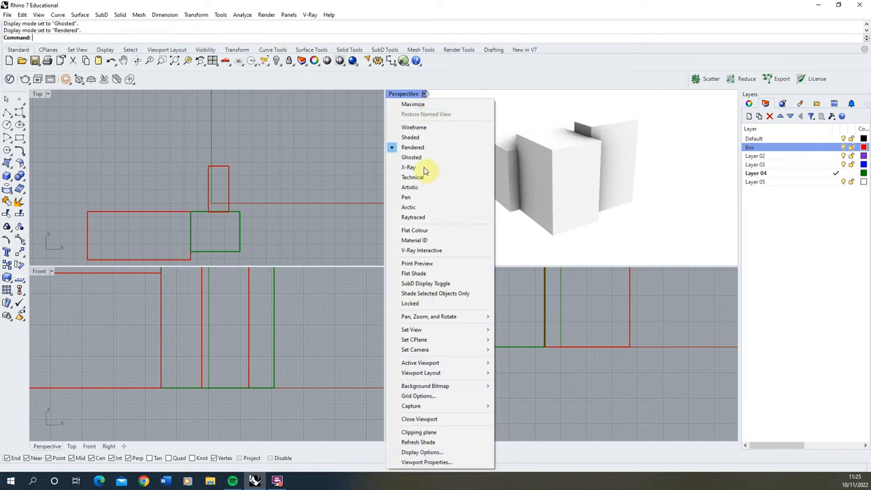
{"action": "left_click", "coordinate": [413, 177]}
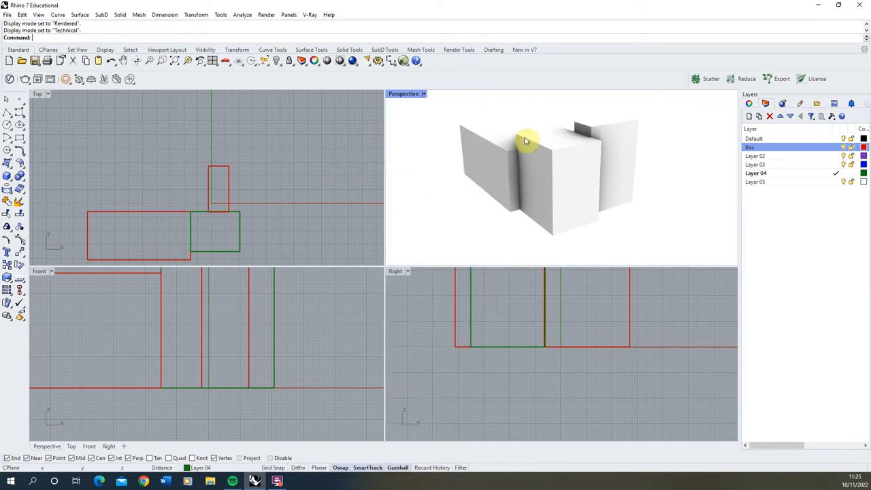
{"action": "left_click", "coordinate": [468, 169]}
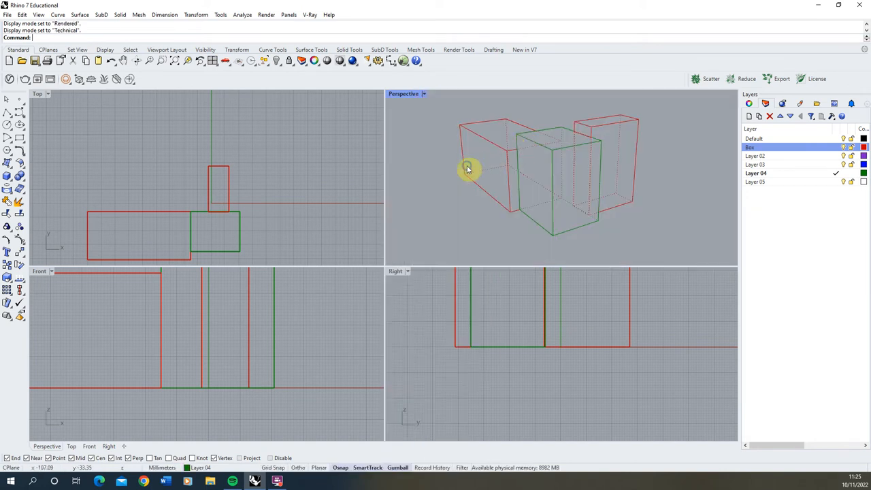
- Set the Perspective viewport to Ghosted display and orbit around the translucent red and green boxes
{"action": "left_click_drag", "start_coordinate": [468, 169], "coordinate": [492, 182]}
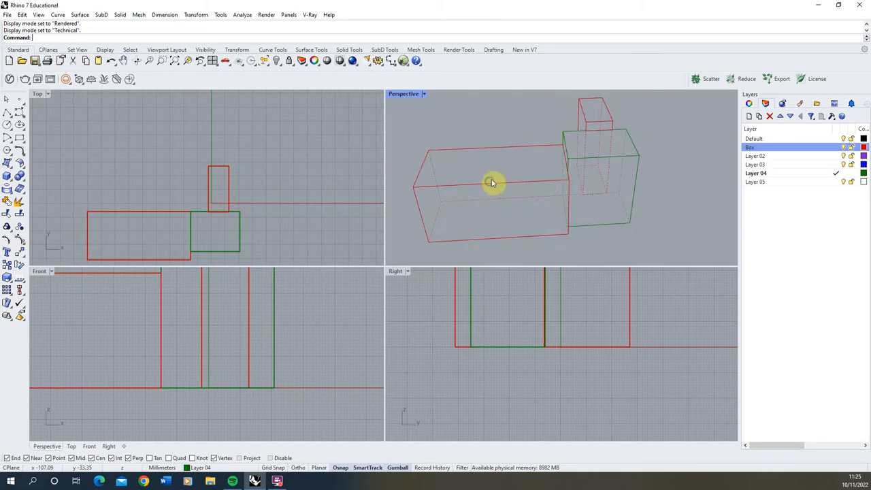
{"action": "left_click_drag", "start_coordinate": [491, 183], "coordinate": [424, 97]}
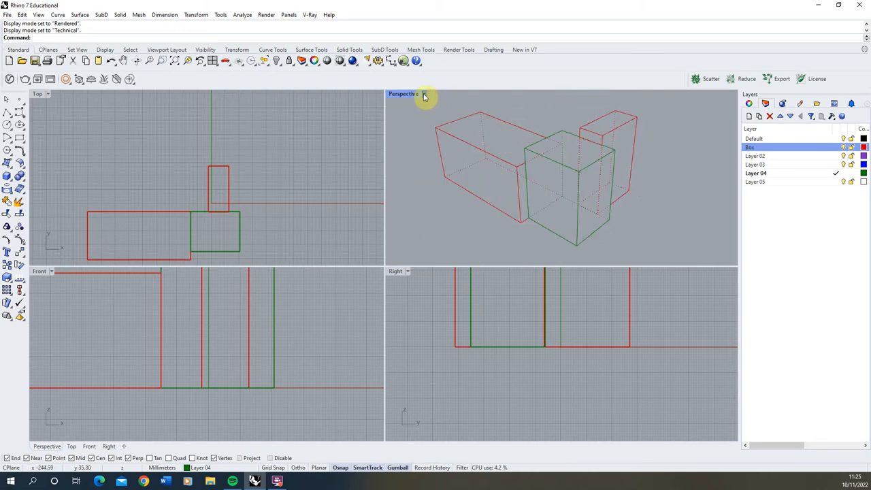
{"action": "left_click", "coordinate": [423, 92]}
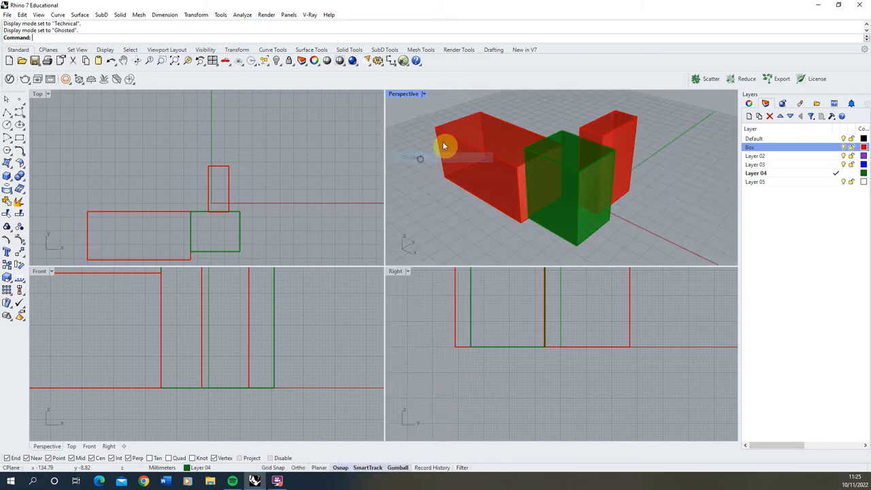
{"action": "left_click_drag", "start_coordinate": [446, 147], "coordinate": [462, 180]}
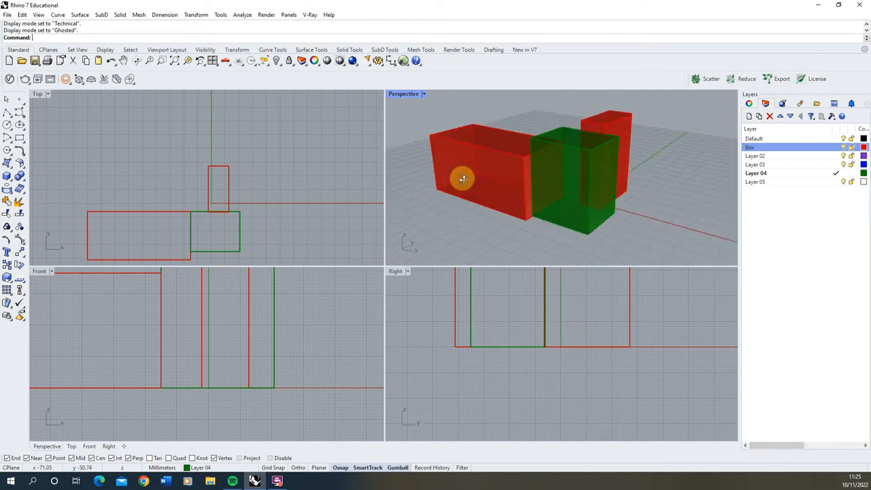
{"action": "left_click_drag", "start_coordinate": [462, 180], "coordinate": [610, 180]}
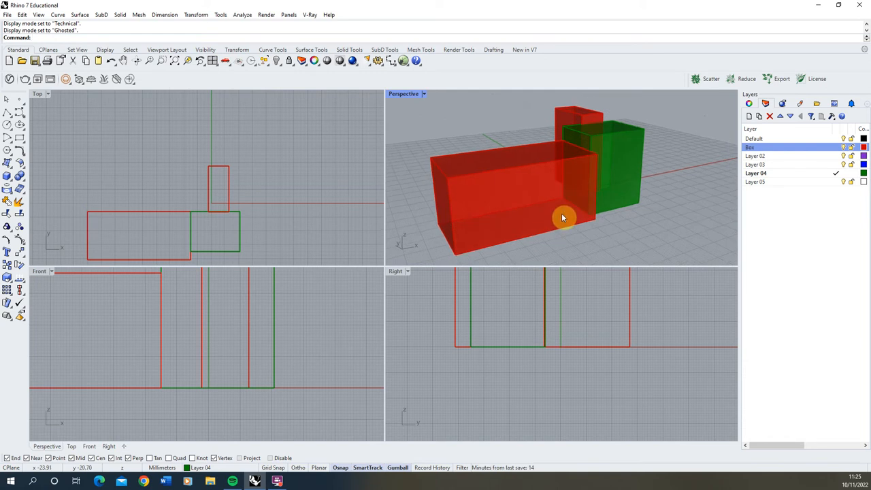
{"action": "mouse_move", "coordinate": [525, 207]}
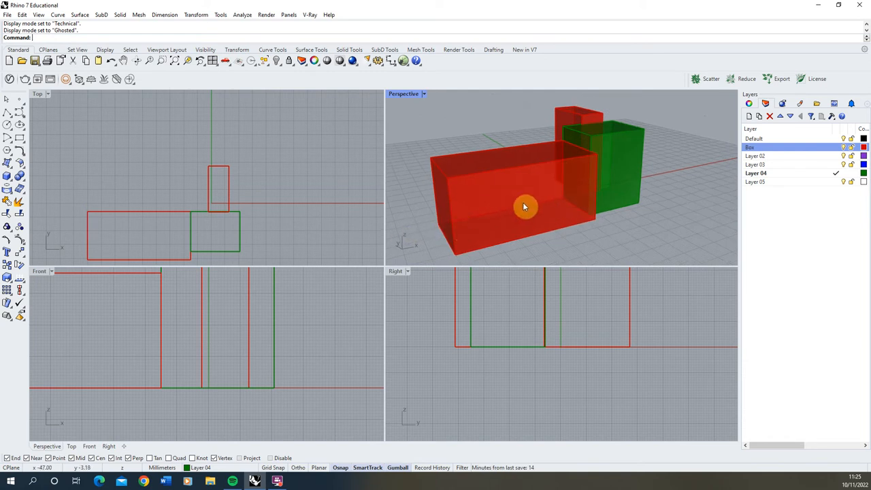
{"action": "left_click_drag", "start_coordinate": [524, 207], "coordinate": [623, 189]}
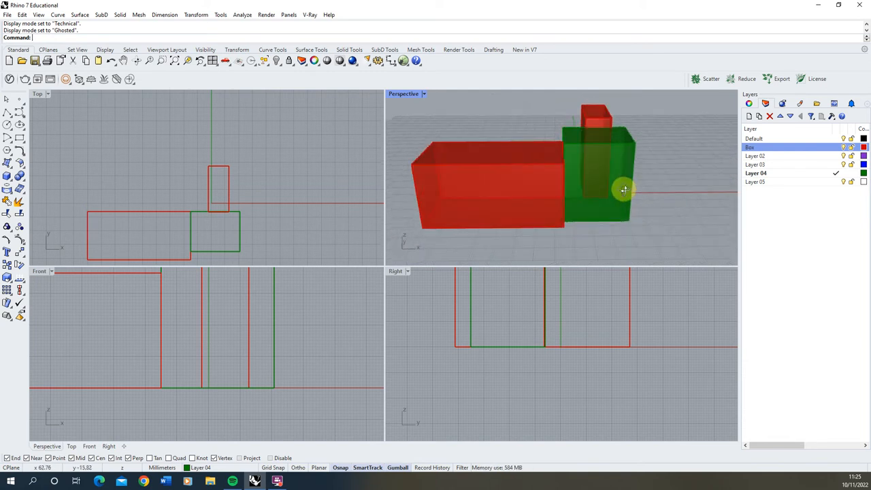
{"action": "left_click_drag", "start_coordinate": [624, 189], "coordinate": [487, 226]}
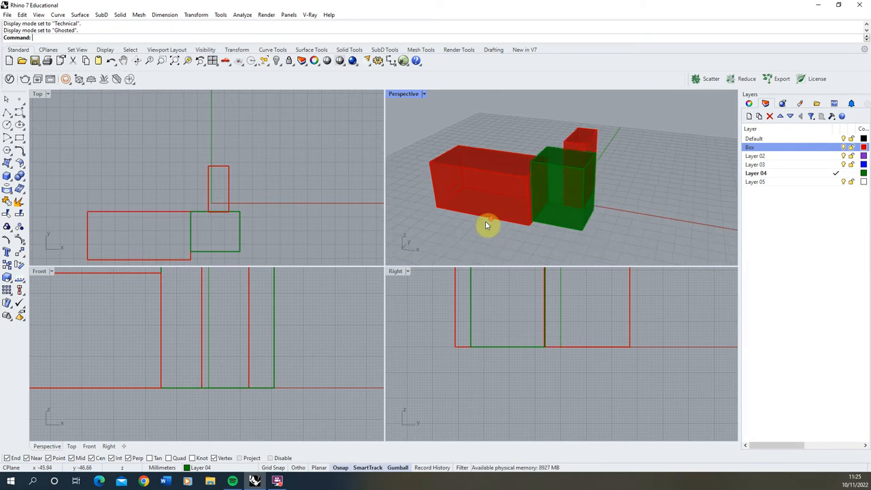
{"action": "left_click_drag", "start_coordinate": [487, 225], "coordinate": [588, 124]}
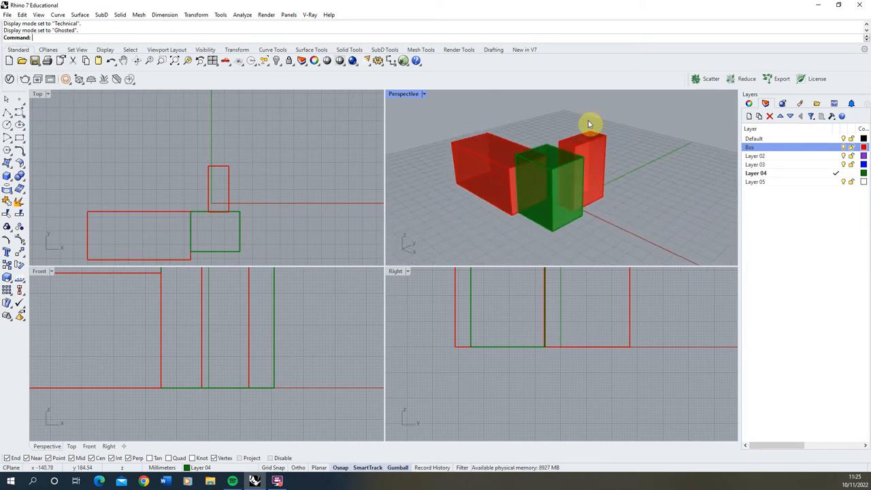
{"action": "mouse_move", "coordinate": [479, 160]}
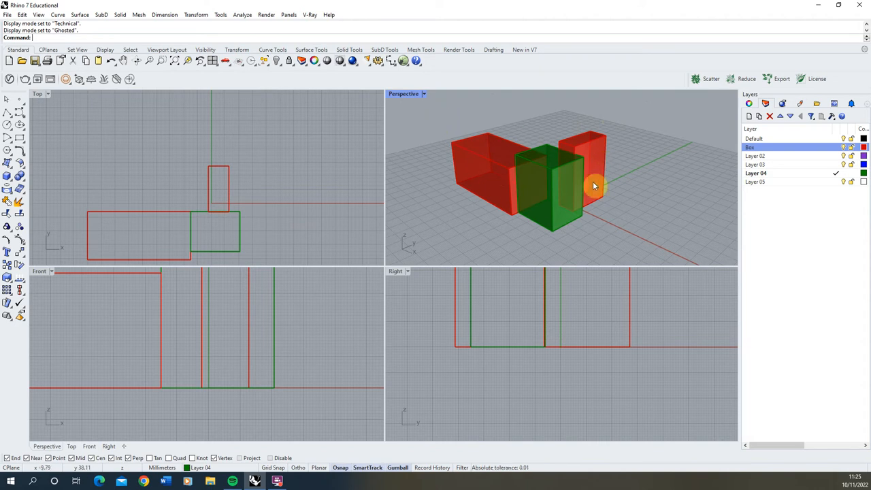
{"action": "mouse_move", "coordinate": [424, 180]}
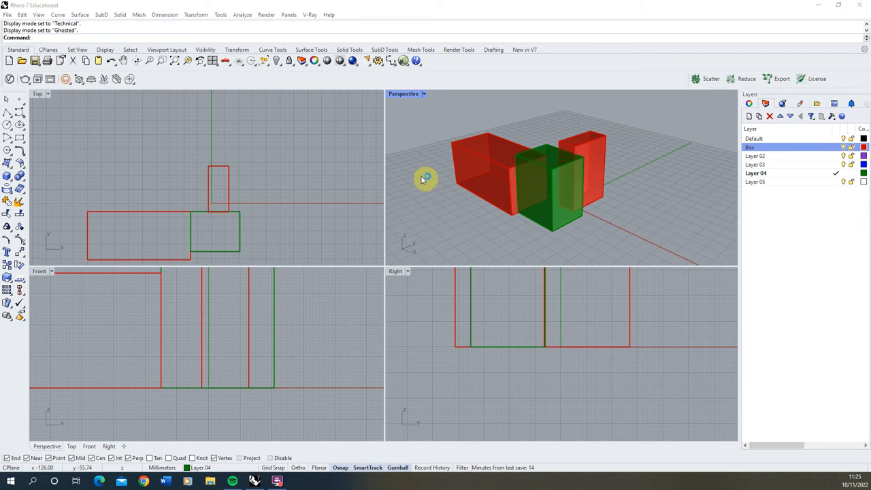
{"action": "mouse_move", "coordinate": [501, 182]}
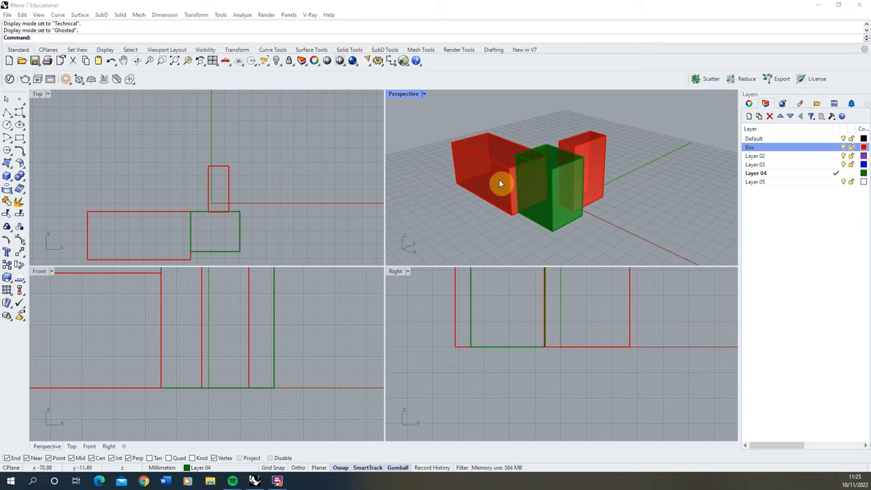
{"action": "mouse_move", "coordinate": [447, 156]}
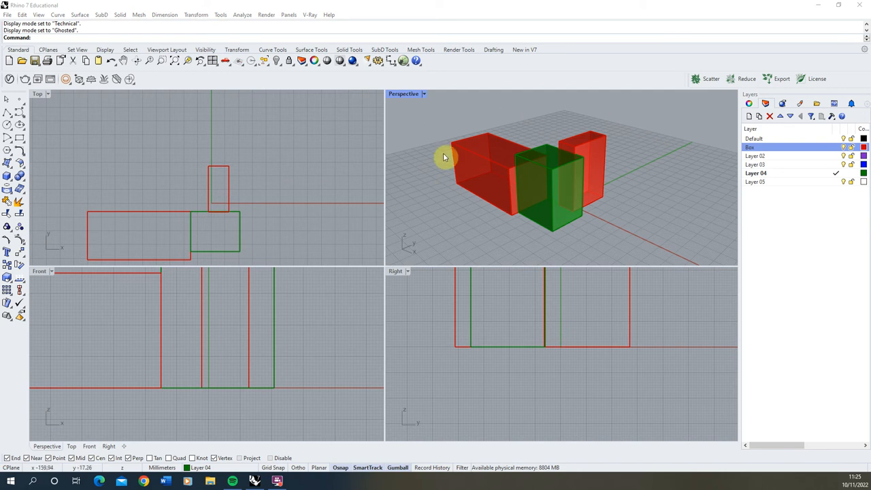
{"action": "mouse_move", "coordinate": [623, 119]}
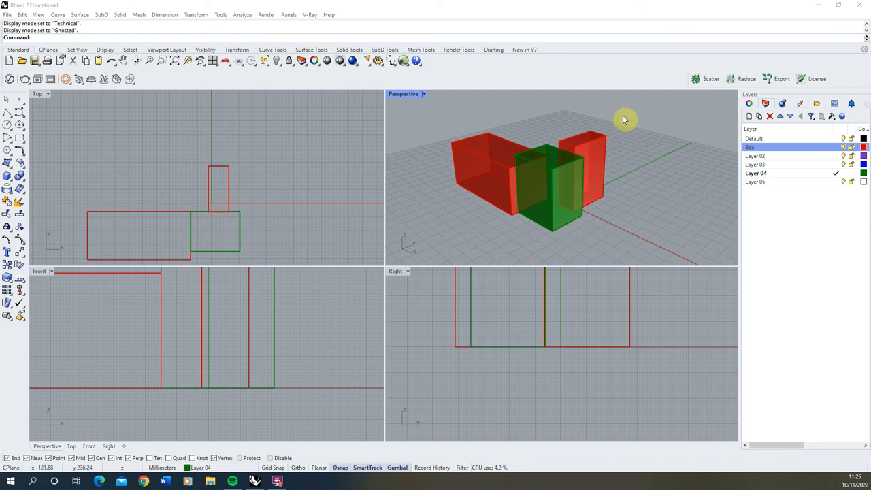
{"action": "mouse_move", "coordinate": [621, 125]}
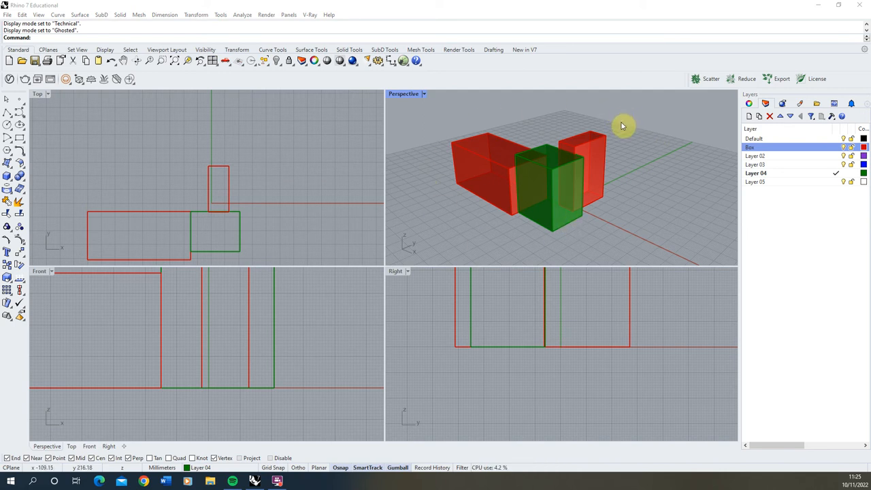